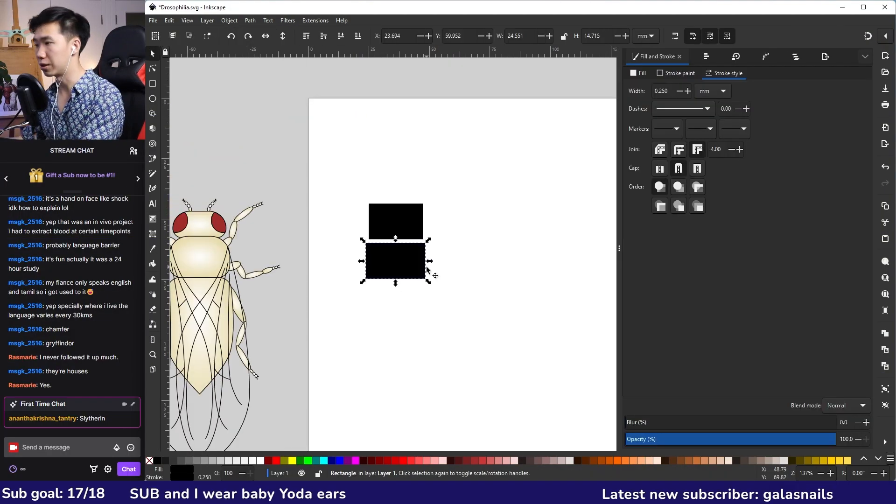
Place the copied rectangle below, stretch the bottom one into a tall abdomen block, and select all three
{"action": "left_click_drag", "start_coordinate": [395, 262], "coordinate": [395, 303]}
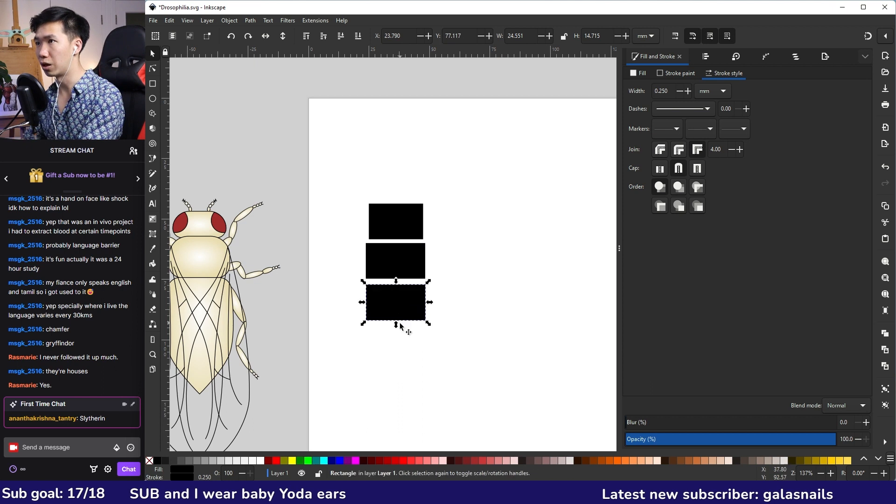
{"action": "left_click_drag", "start_coordinate": [396, 326], "coordinate": [403, 427]}
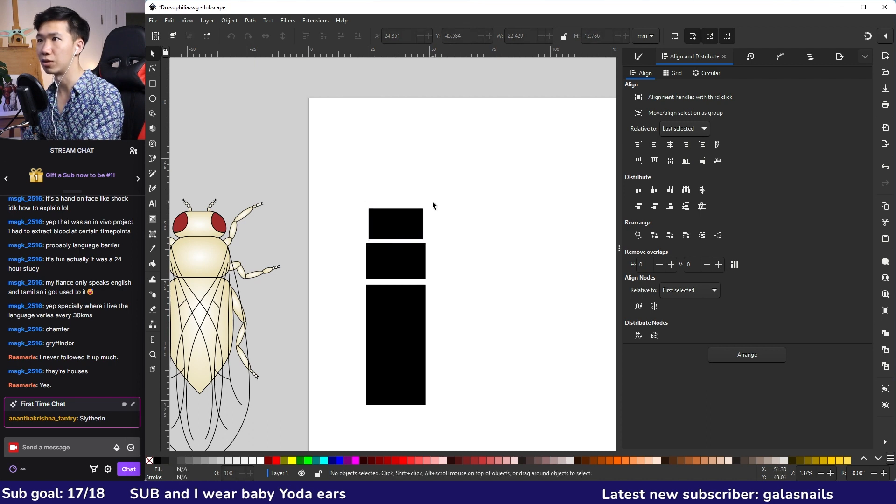
{"action": "left_click", "coordinate": [396, 265]}
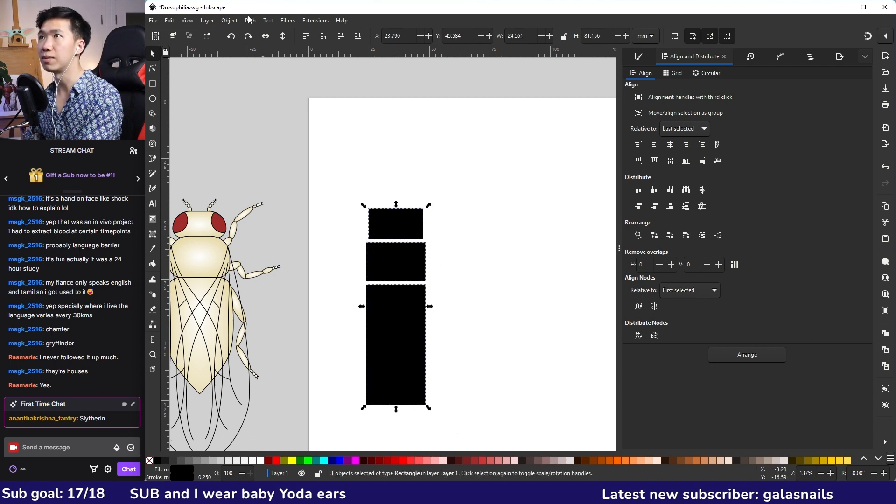
Convert the blocks to paths and round the top block's corners with a Corners path effect
{"action": "left_click", "coordinate": [250, 20]}
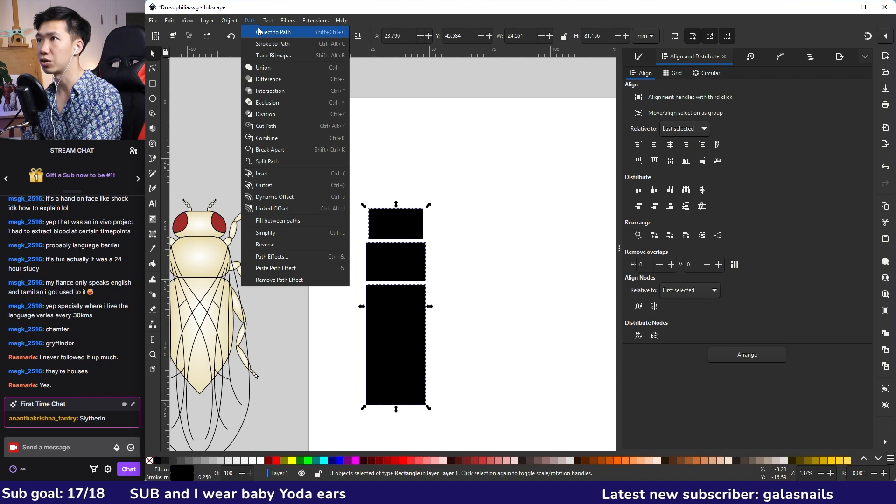
{"action": "left_click", "coordinate": [272, 255]}
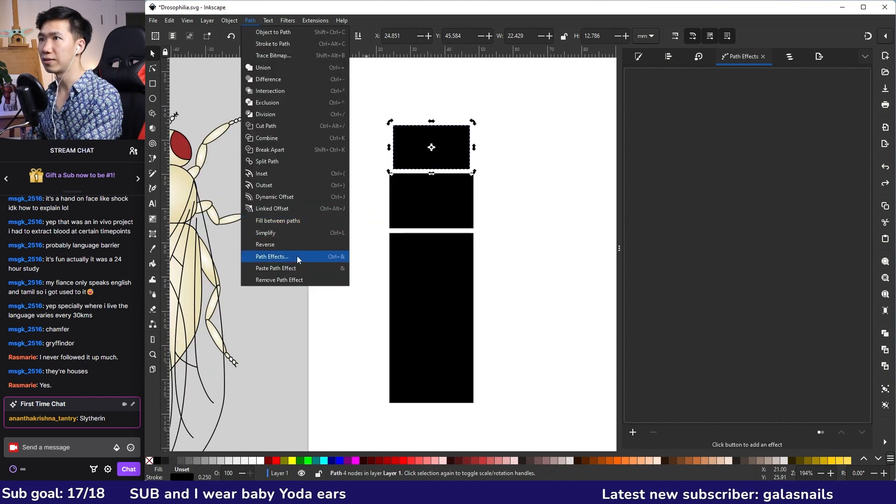
{"action": "left_click", "coordinate": [271, 256]}
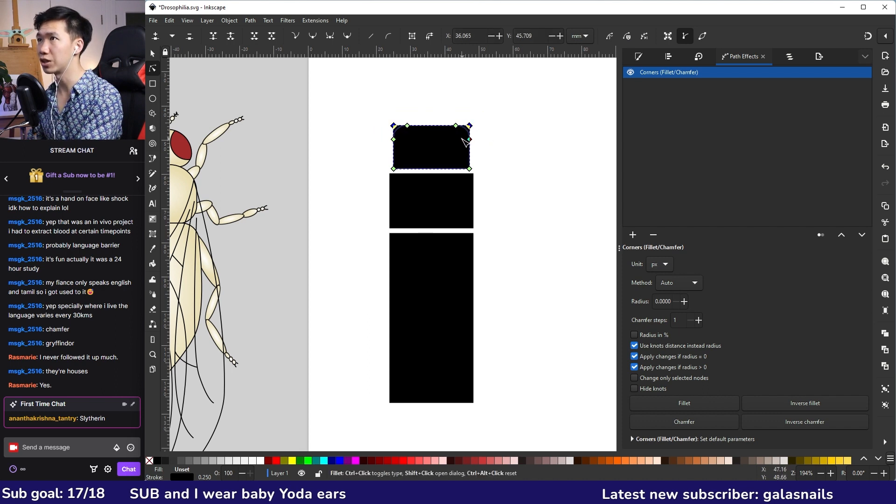
{"action": "left_click_drag", "start_coordinate": [465, 140], "coordinate": [469, 169]}
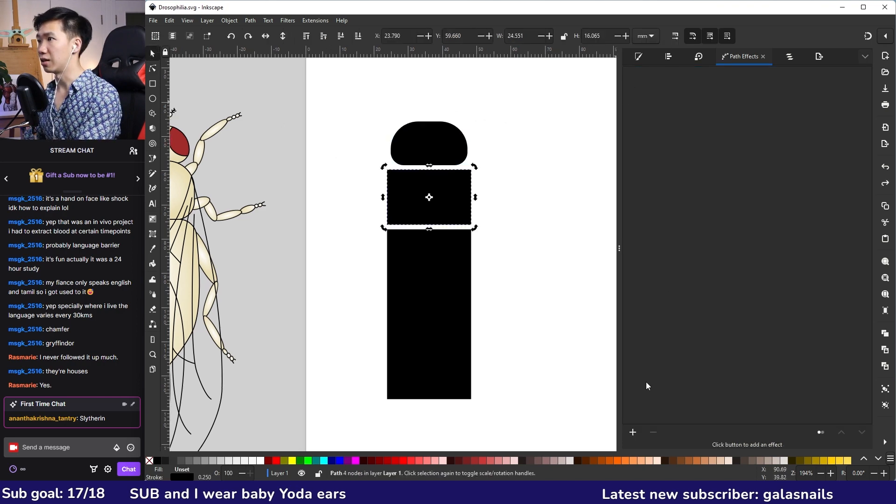
{"action": "left_click", "coordinate": [633, 235]}
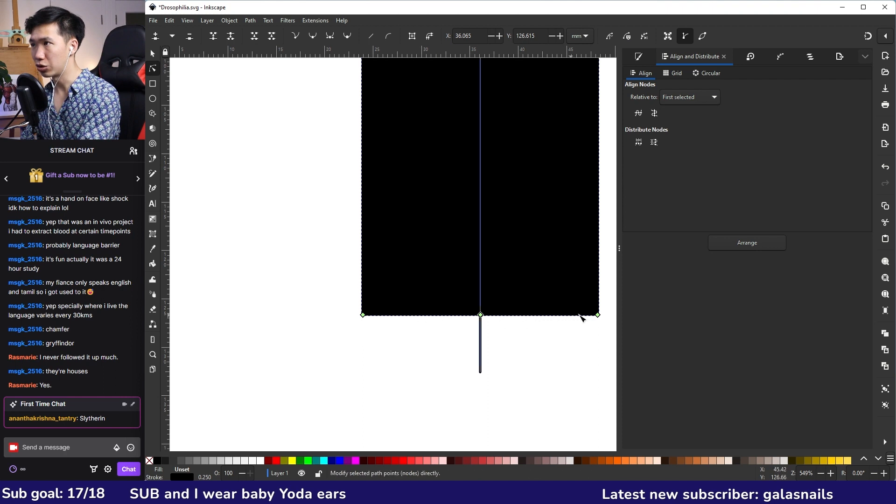
Add a node mid-bottom of the abdomen and pull it down into a pointed tip
{"action": "left_click", "coordinate": [481, 315]}
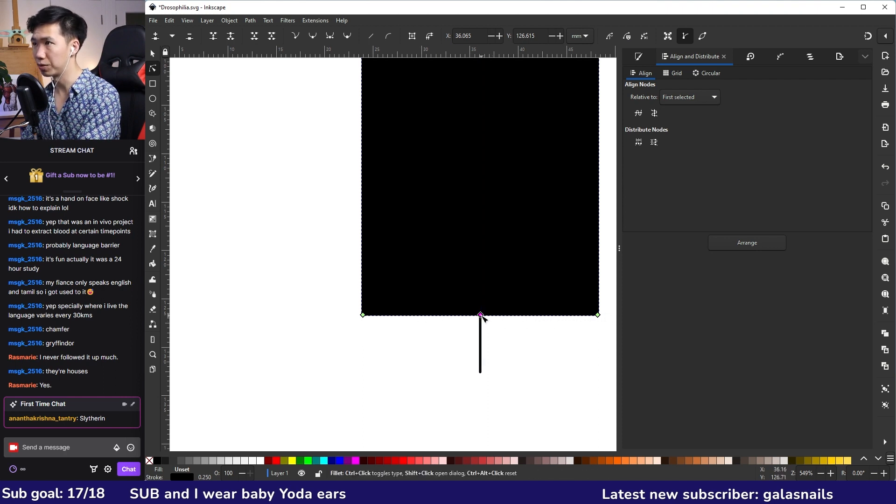
{"action": "left_click_drag", "start_coordinate": [480, 314], "coordinate": [480, 350]}
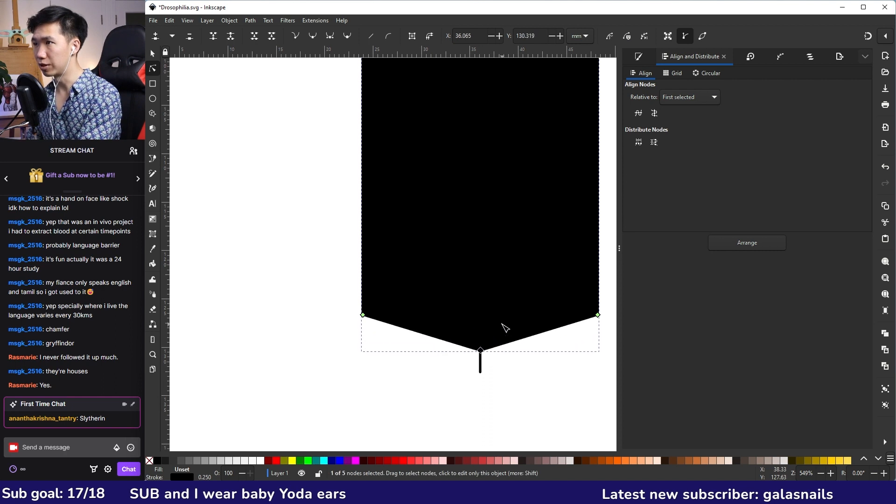
{"action": "left_click_drag", "start_coordinate": [480, 351], "coordinate": [480, 402]}
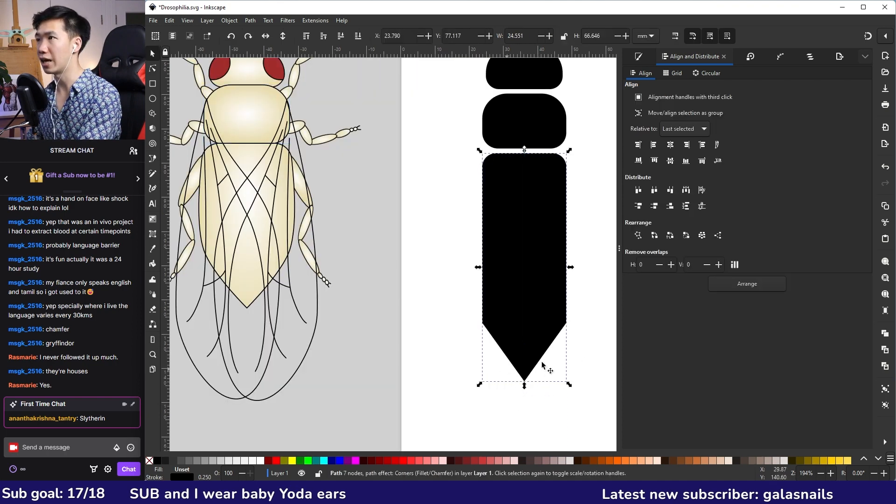
Shorten the tip slightly and make the abdomen's side nodes smooth curves
{"action": "left_click", "coordinate": [153, 68]}
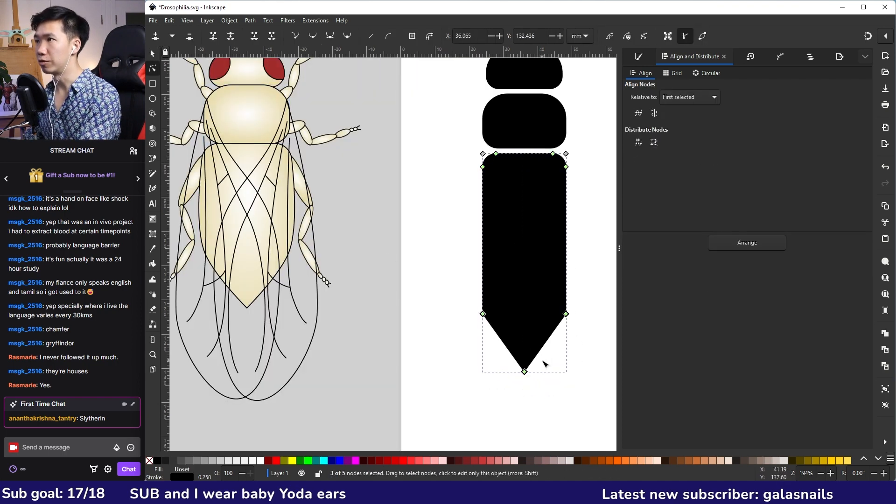
{"action": "left_click_drag", "start_coordinate": [523, 366], "coordinate": [523, 340]}
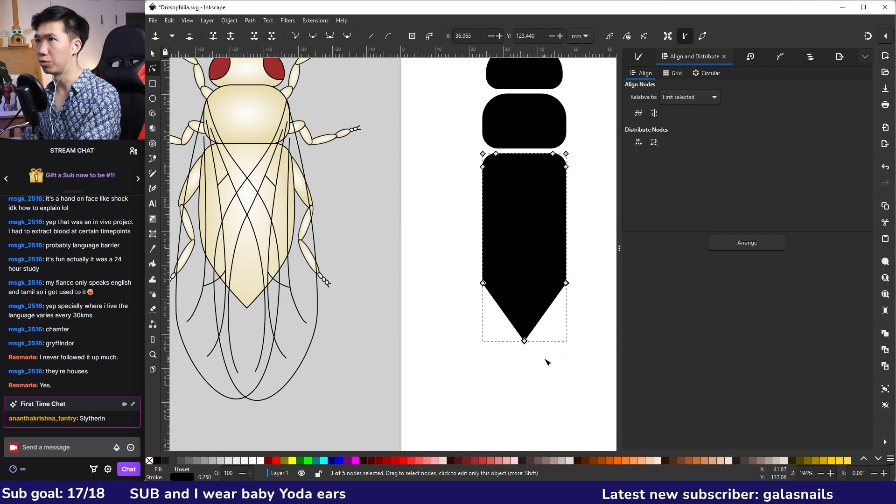
{"action": "left_click_drag", "start_coordinate": [524, 297], "coordinate": [524, 280]}
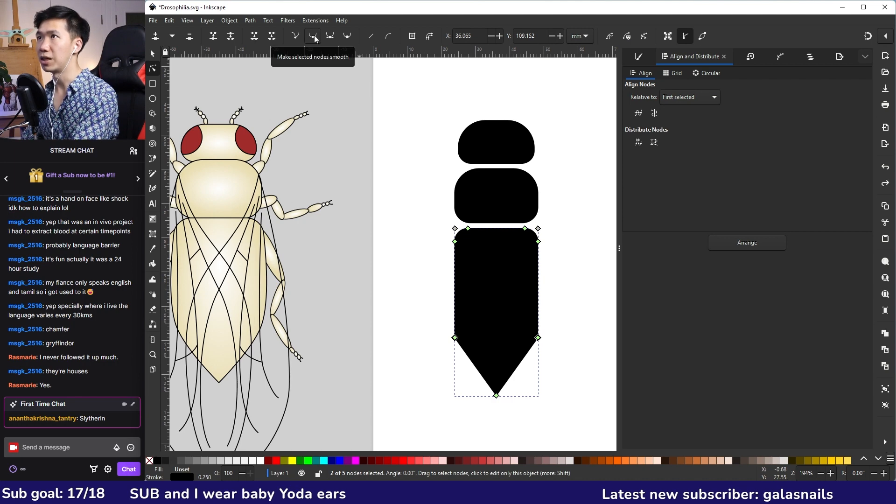
{"action": "left_click", "coordinate": [312, 37]}
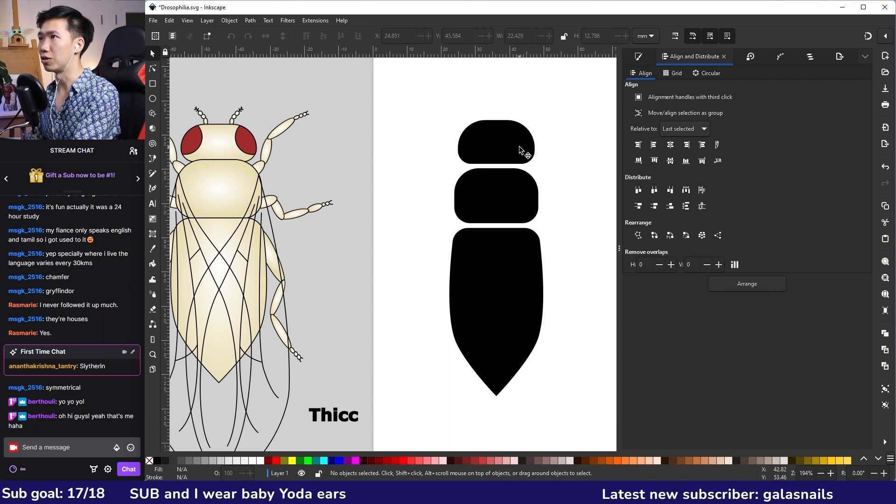
Apply a gradient across the head block with the Gradient tool
{"action": "left_click", "coordinate": [497, 144]}
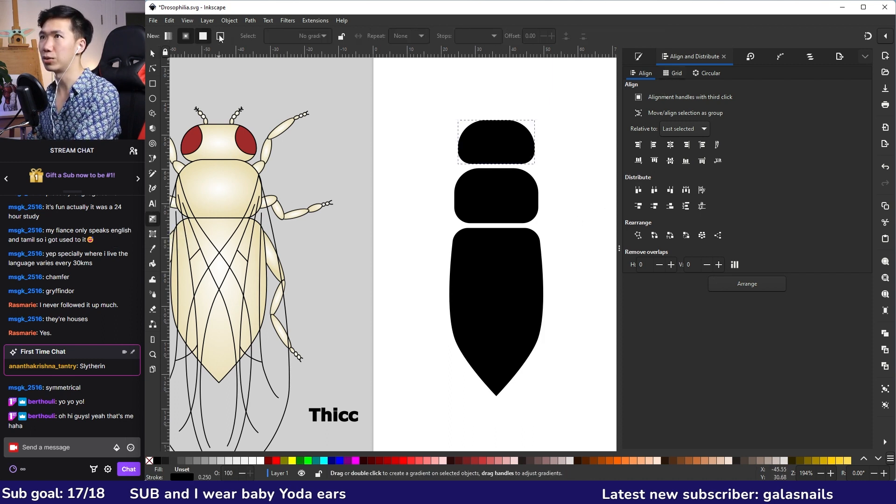
{"action": "mouse_move", "coordinate": [488, 139]}
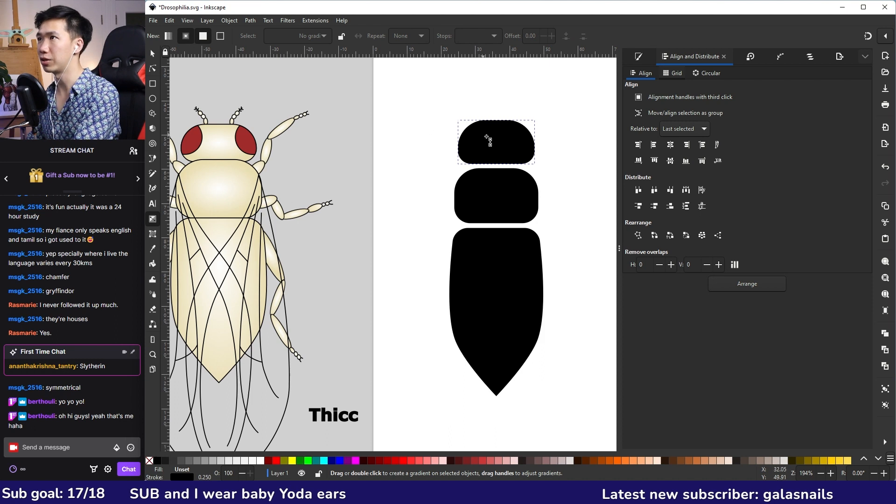
{"action": "mouse_move", "coordinate": [497, 145]}
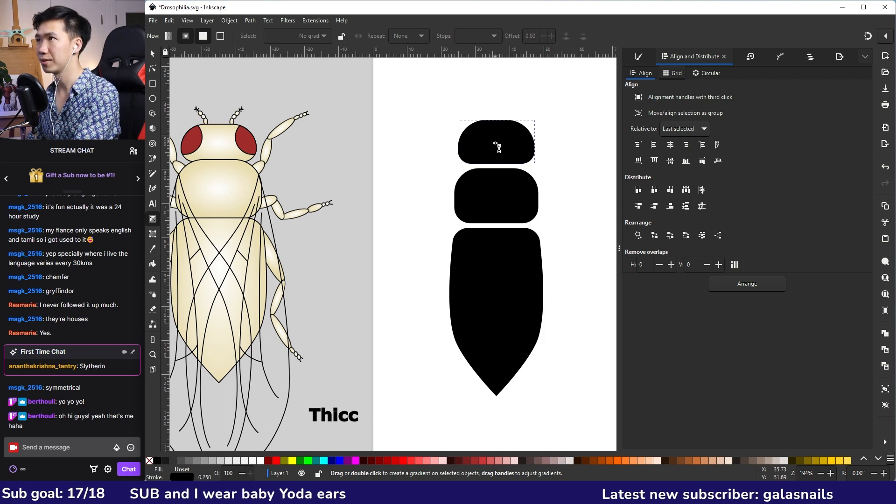
{"action": "left_click_drag", "start_coordinate": [496, 143], "coordinate": [499, 169]}
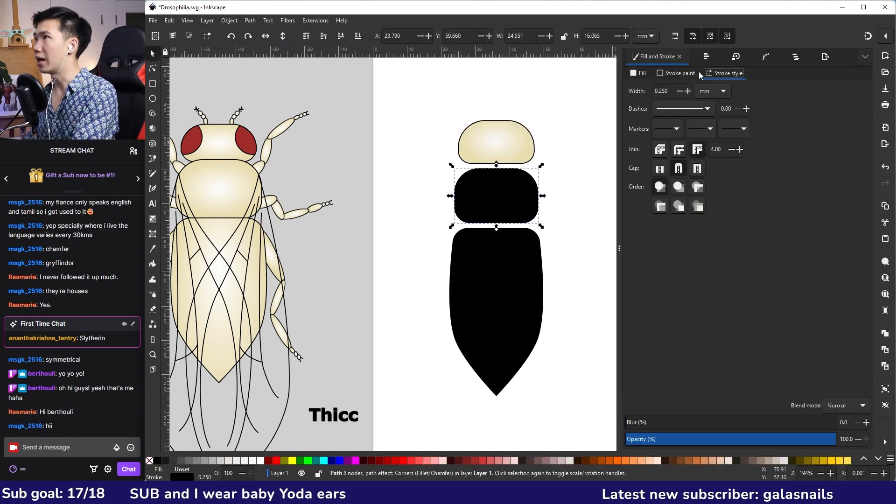
{"action": "left_click", "coordinate": [639, 73]}
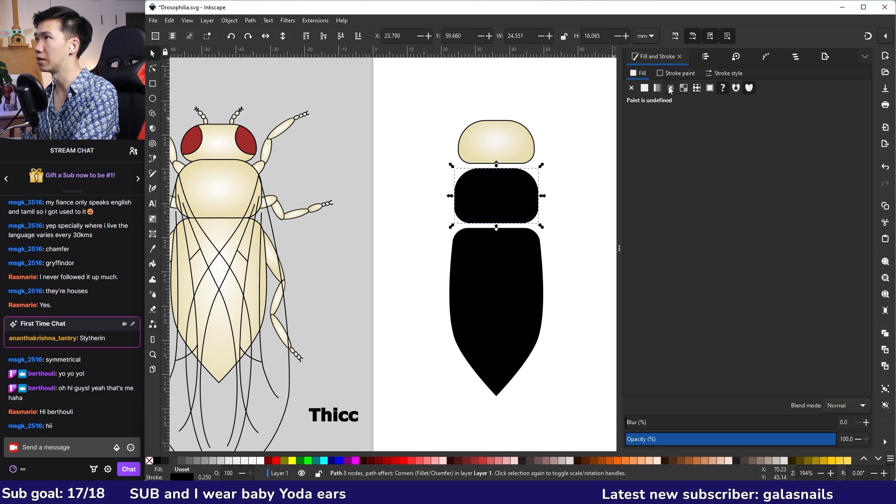
Give the middle block and the abdomen the same cream radial gradient fill
{"action": "left_click", "coordinate": [670, 87]}
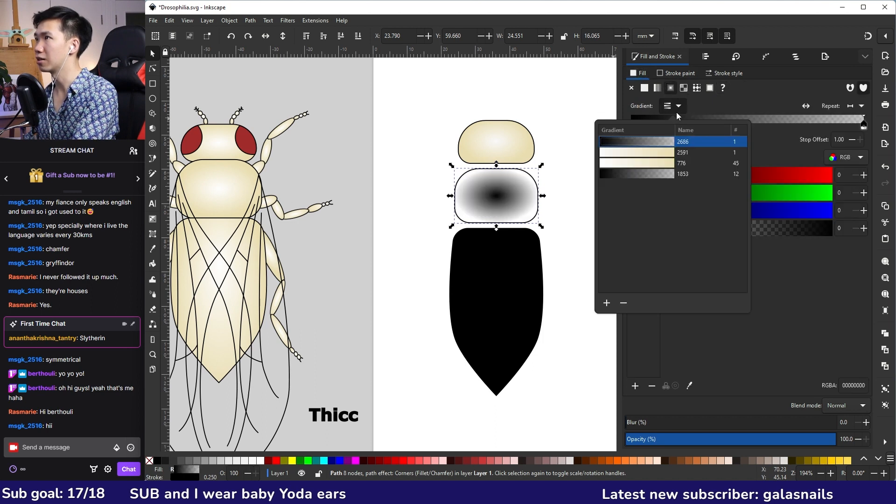
{"action": "mouse_move", "coordinate": [649, 158]}
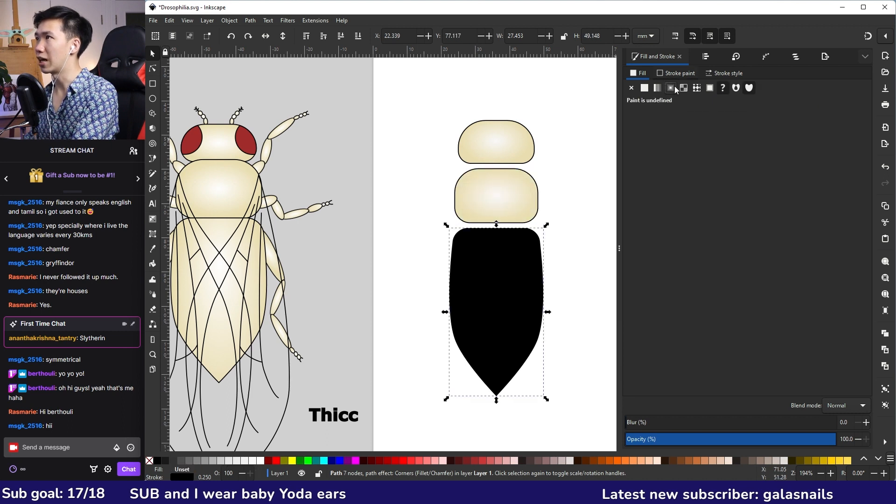
{"action": "left_click", "coordinate": [671, 87]}
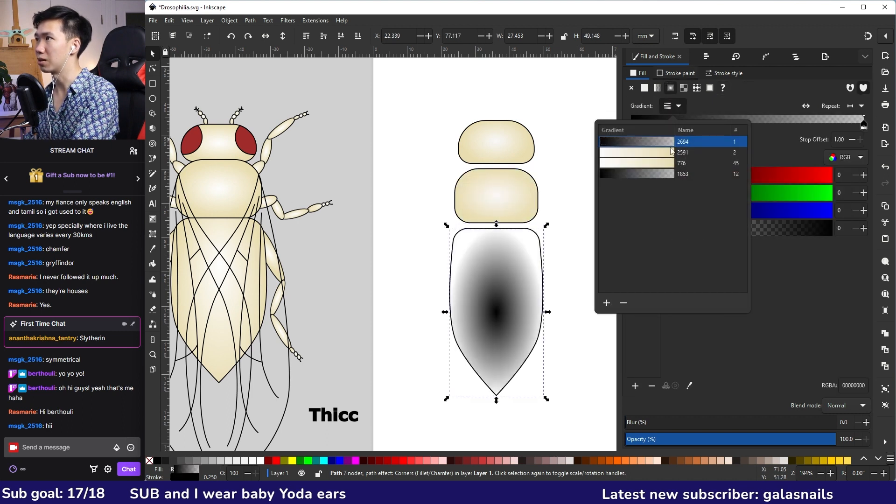
{"action": "left_click", "coordinate": [682, 163]}
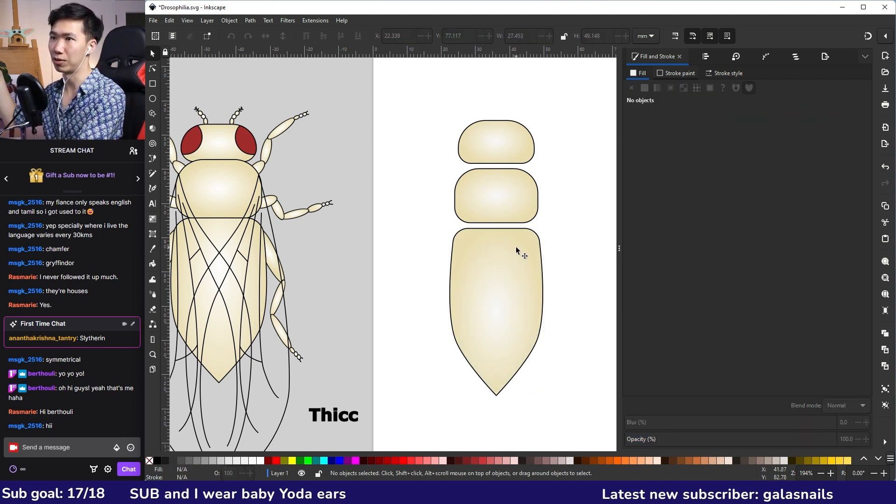
Draw a red eye circle beside the head and duplicate the head block over it
{"action": "left_click", "coordinate": [497, 197]}
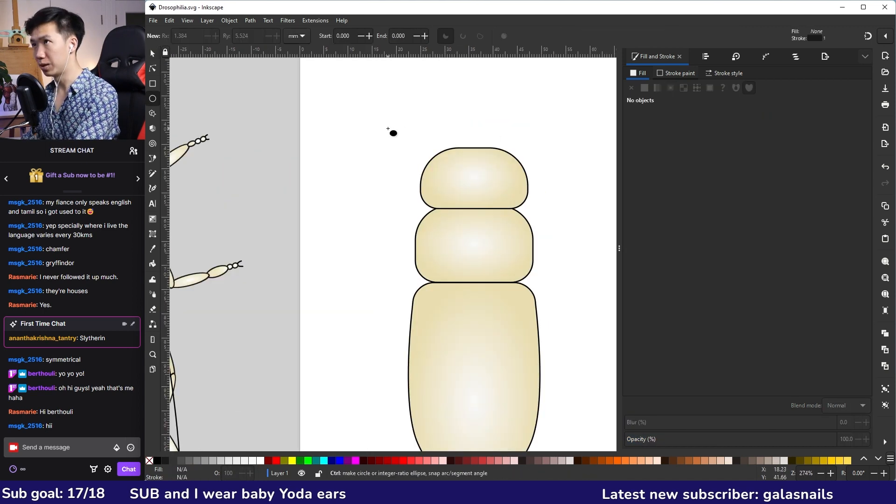
{"action": "left_click_drag", "start_coordinate": [391, 134], "coordinate": [481, 199]}
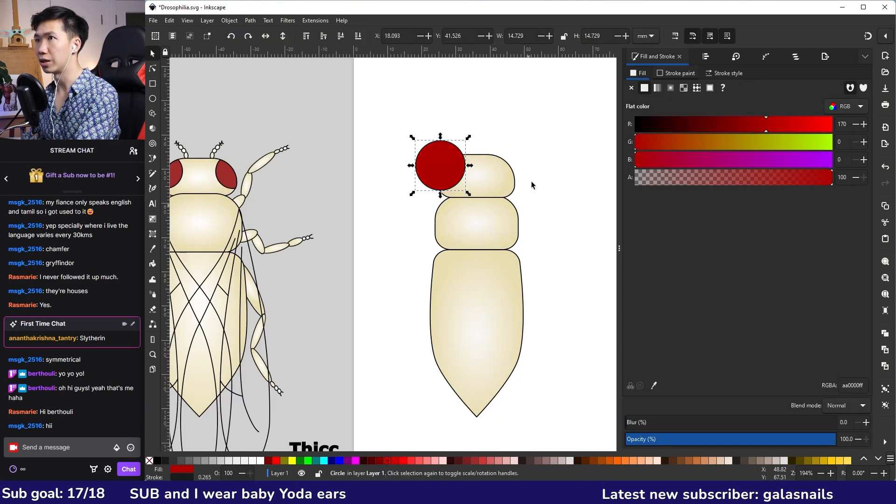
{"action": "key", "text": "ctrl+d"}
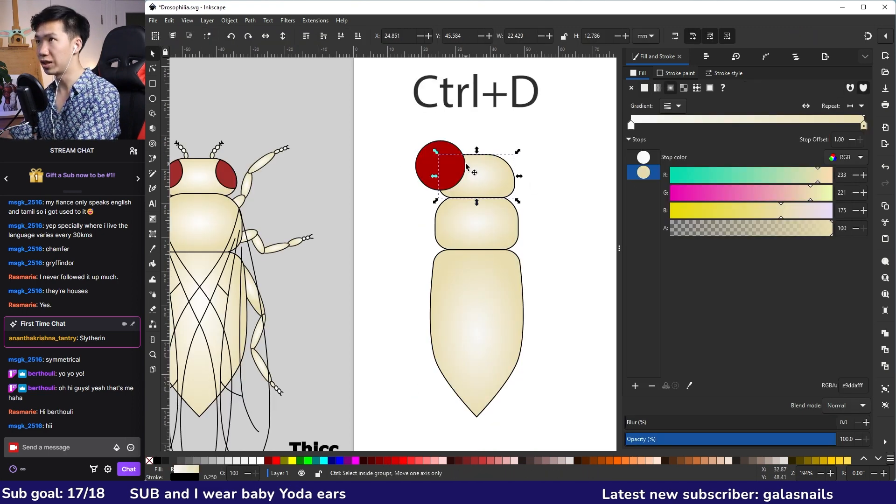
{"action": "left_click_drag", "start_coordinate": [474, 171], "coordinate": [473, 138]}
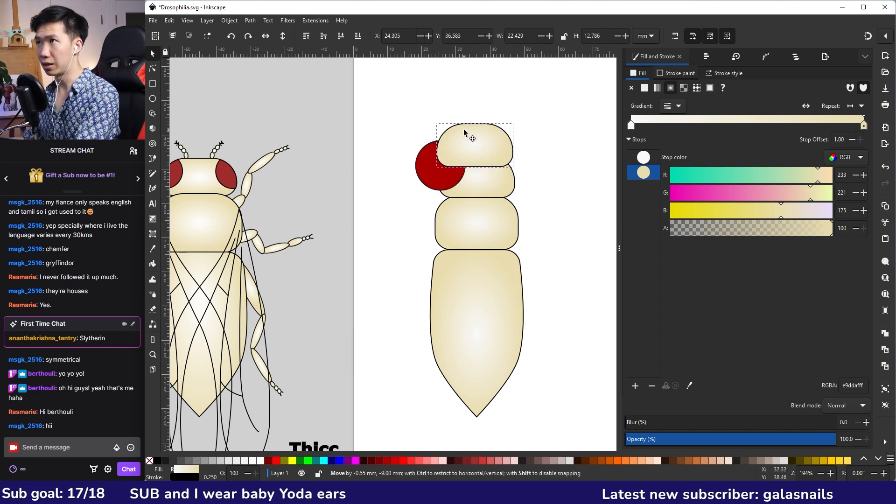
{"action": "left_click_drag", "start_coordinate": [472, 137], "coordinate": [474, 139]}
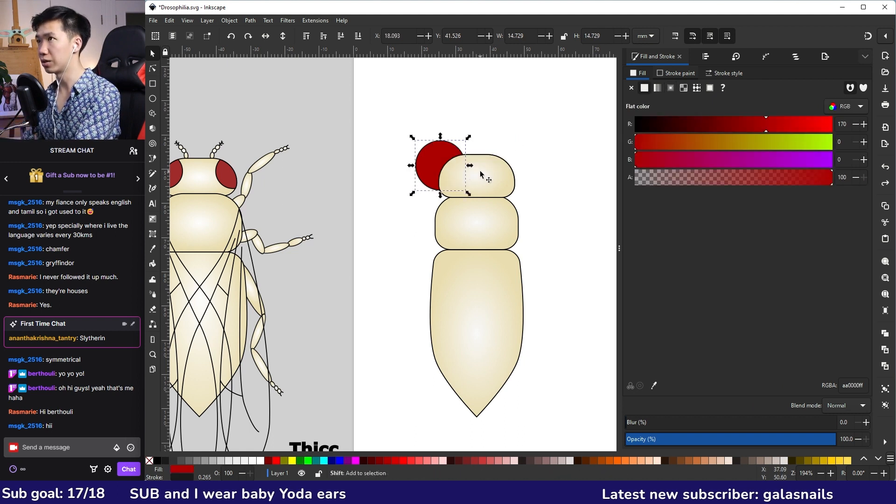
Shrink the red eye to fit the head's left edge and trim it to the head outline
{"action": "left_click", "coordinate": [481, 178]}
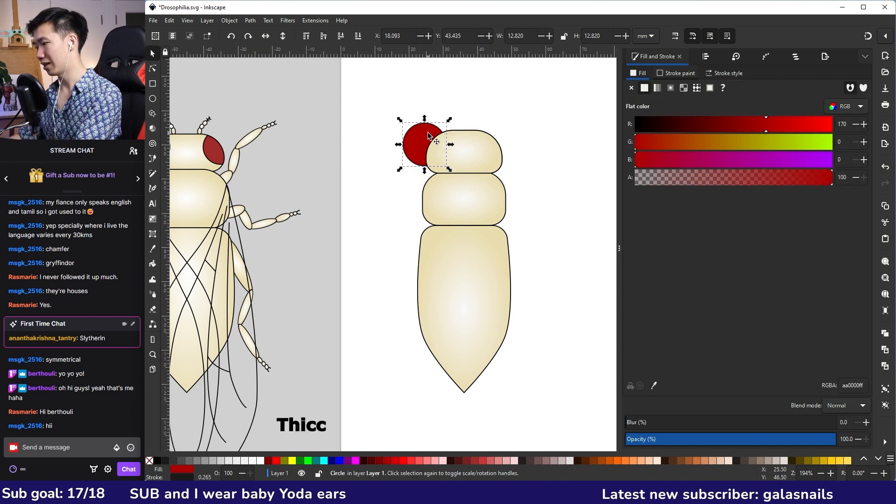
{"action": "left_click_drag", "start_coordinate": [450, 121], "coordinate": [456, 113]}
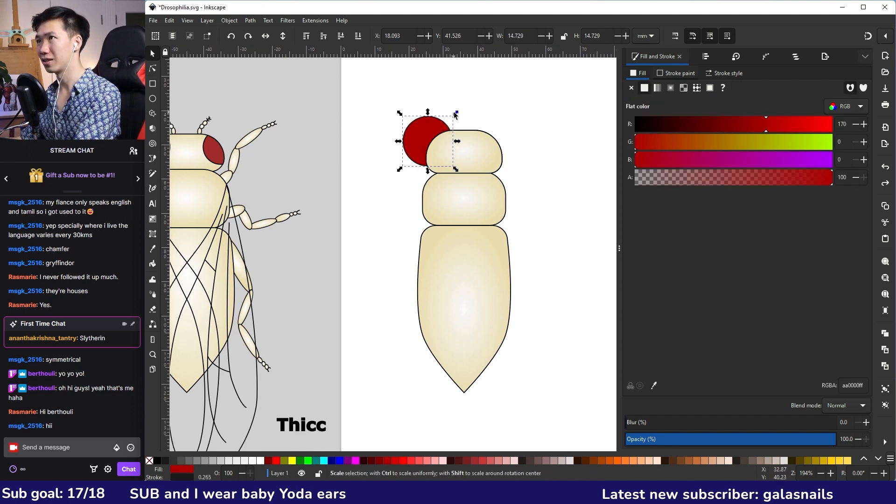
{"action": "left_click_drag", "start_coordinate": [455, 114], "coordinate": [446, 124]}
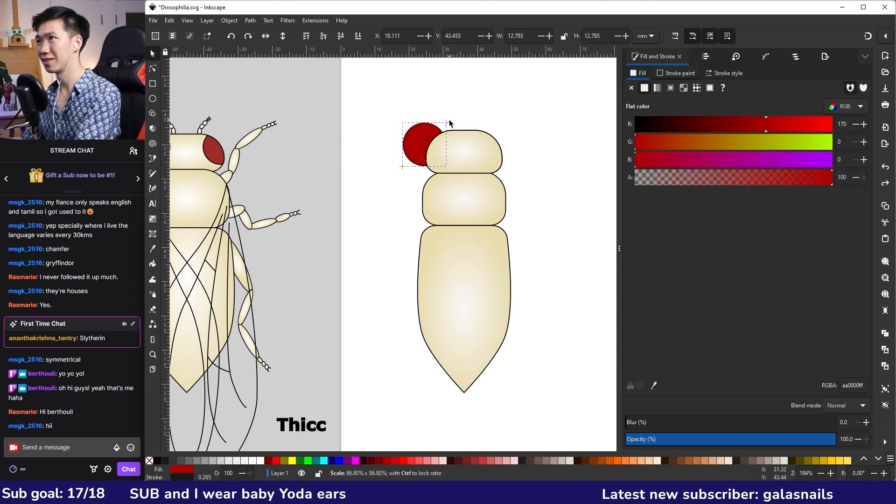
{"action": "left_click", "coordinate": [250, 21]}
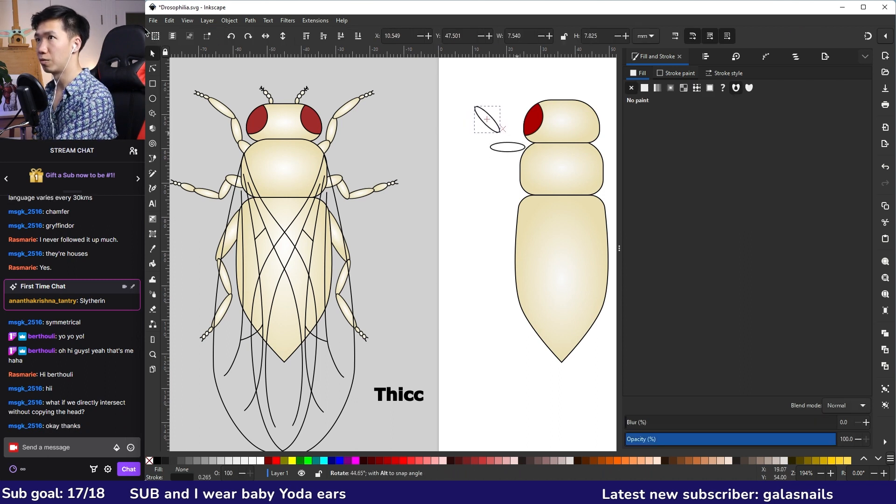
Tilt the small antenna oval and draw a curved bristle stroke above the top oval
{"action": "left_click_drag", "start_coordinate": [486, 118], "coordinate": [472, 103]}
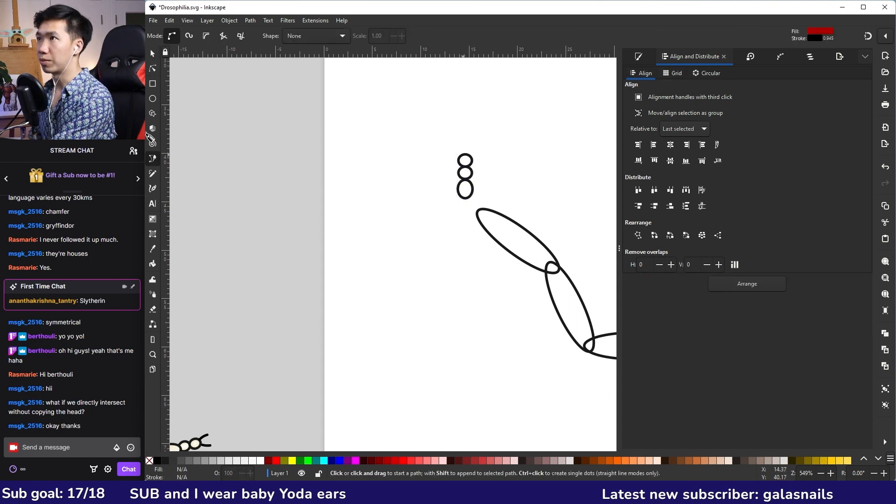
{"action": "left_click_drag", "start_coordinate": [464, 159], "coordinate": [456, 139]}
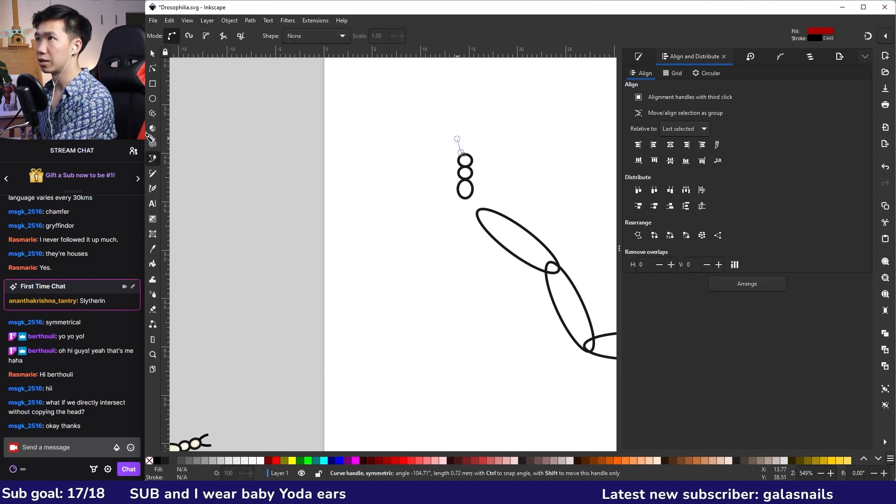
{"action": "left_click", "coordinate": [154, 54]}
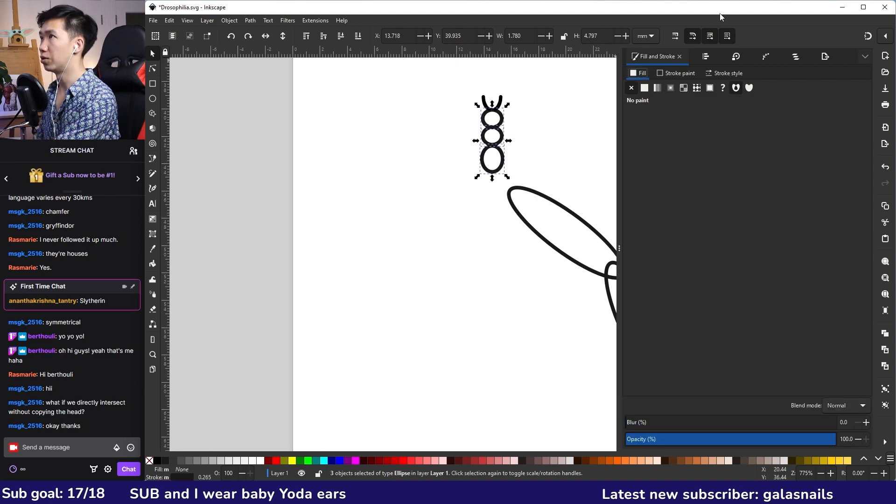
Give the limb ovals a radial gradient fill and assemble the front leg near the head
{"action": "left_click", "coordinate": [670, 88]}
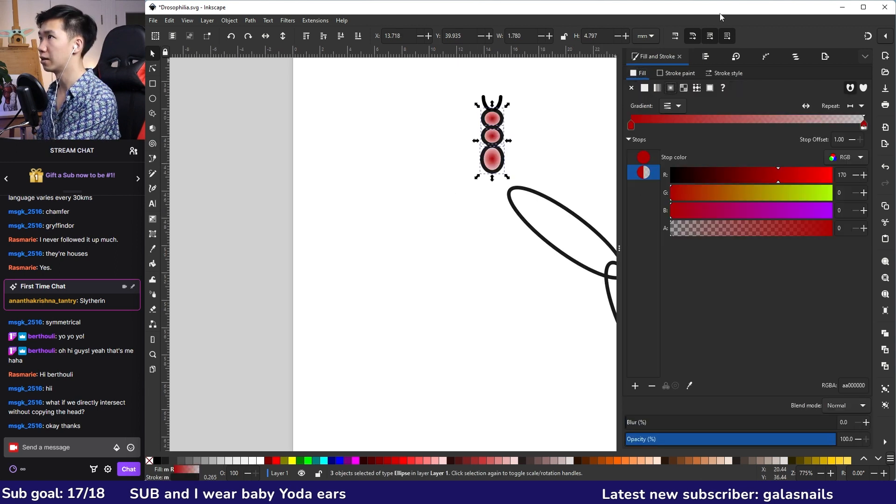
{"action": "left_click", "coordinate": [680, 105]}
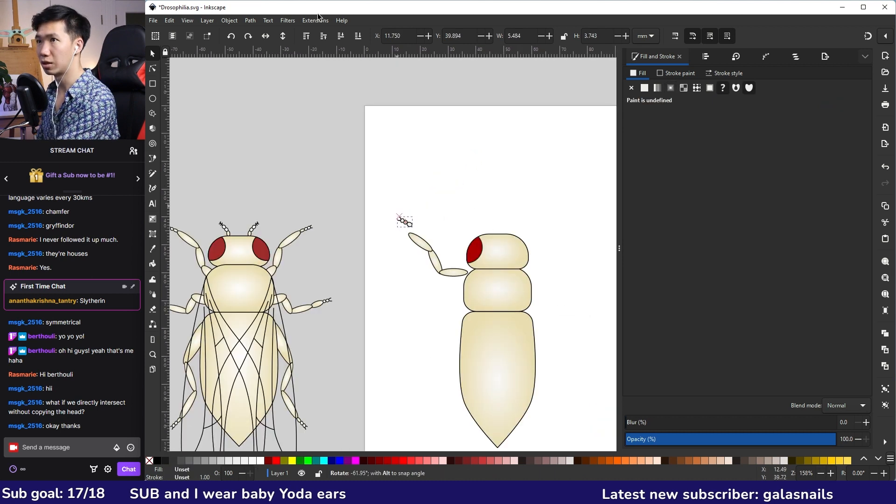
{"action": "left_click_drag", "start_coordinate": [404, 221], "coordinate": [406, 232]}
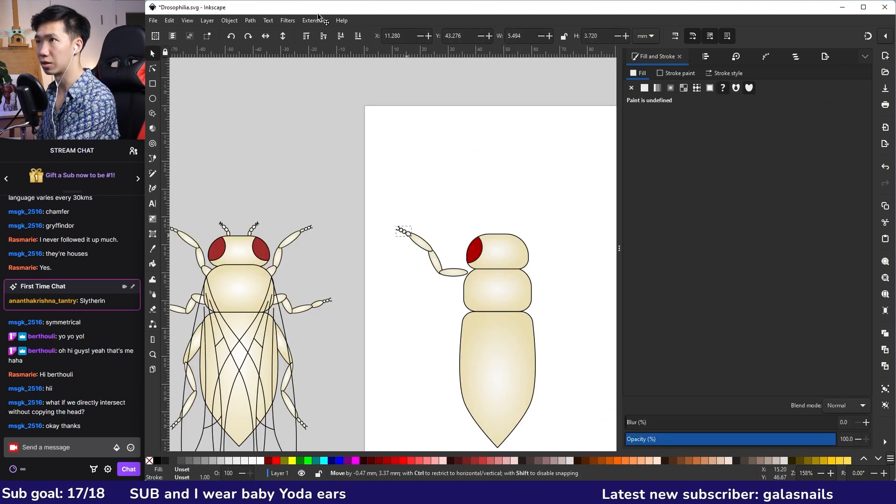
{"action": "left_click_drag", "start_coordinate": [406, 240], "coordinate": [452, 280]}
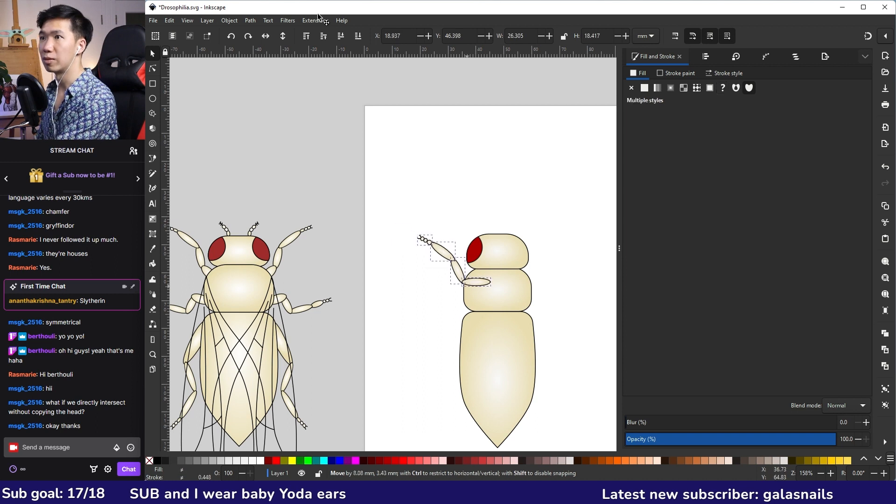
{"action": "left_click_drag", "start_coordinate": [458, 257], "coordinate": [449, 248]}
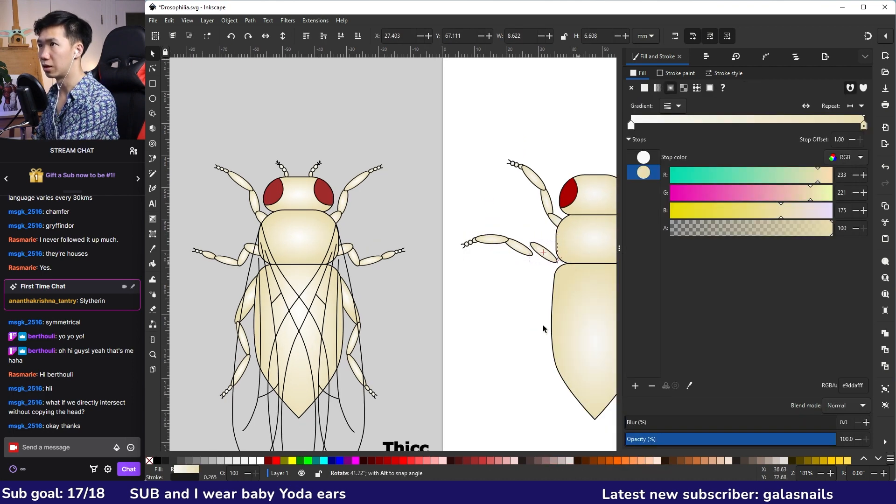
Rotate and resize a leg segment to fit the middle leg against the thorax
{"action": "left_click", "coordinate": [544, 252]}
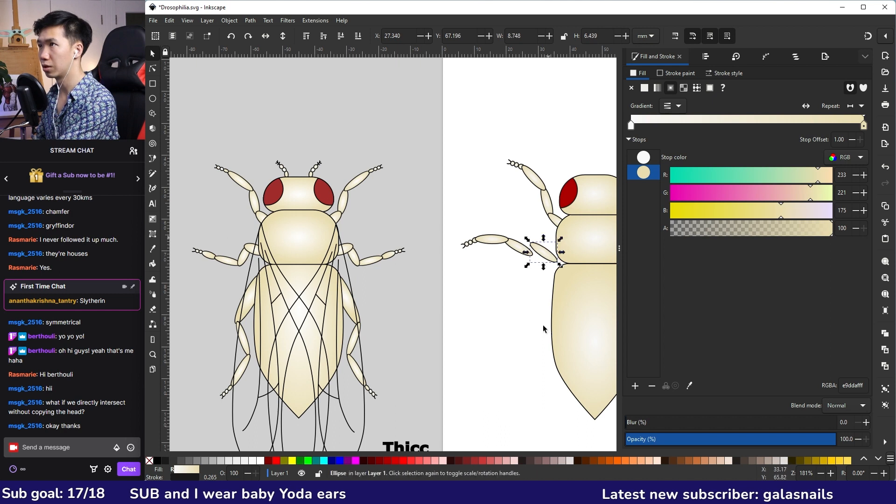
{"action": "left_click_drag", "start_coordinate": [544, 264], "coordinate": [543, 268]}
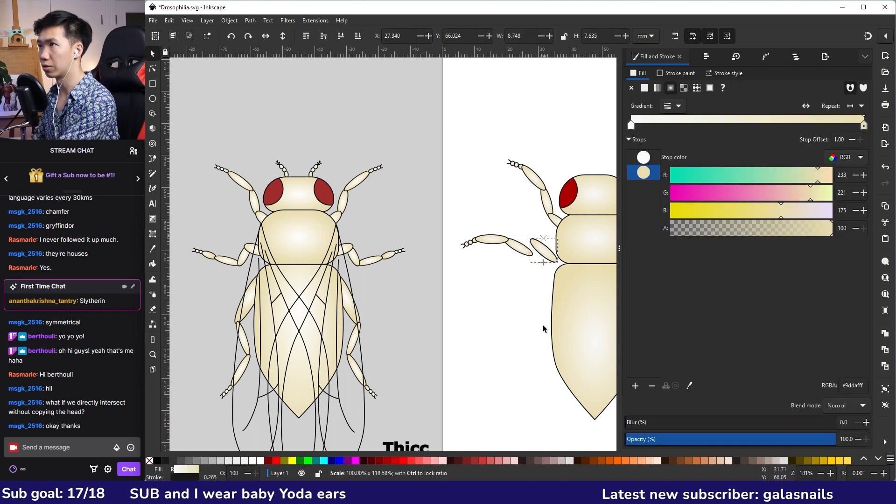
{"action": "left_click_drag", "start_coordinate": [544, 258], "coordinate": [517, 240]}
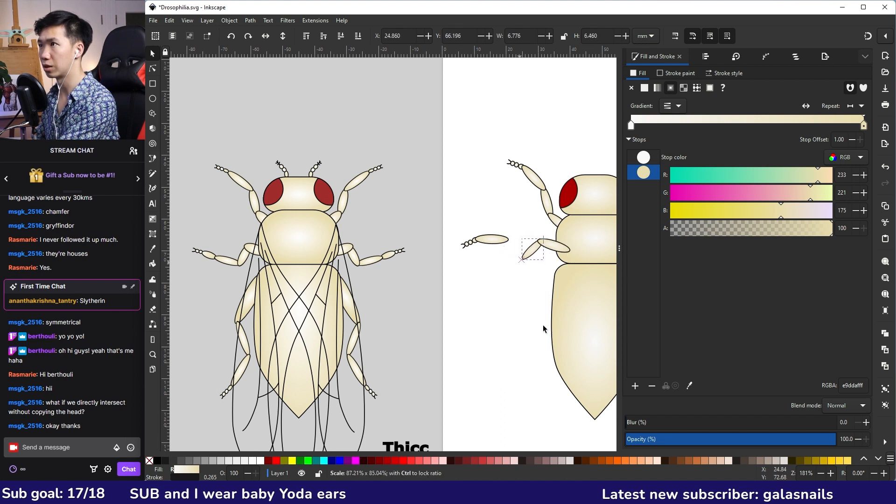
{"action": "left_click_drag", "start_coordinate": [530, 250], "coordinate": [508, 255]}
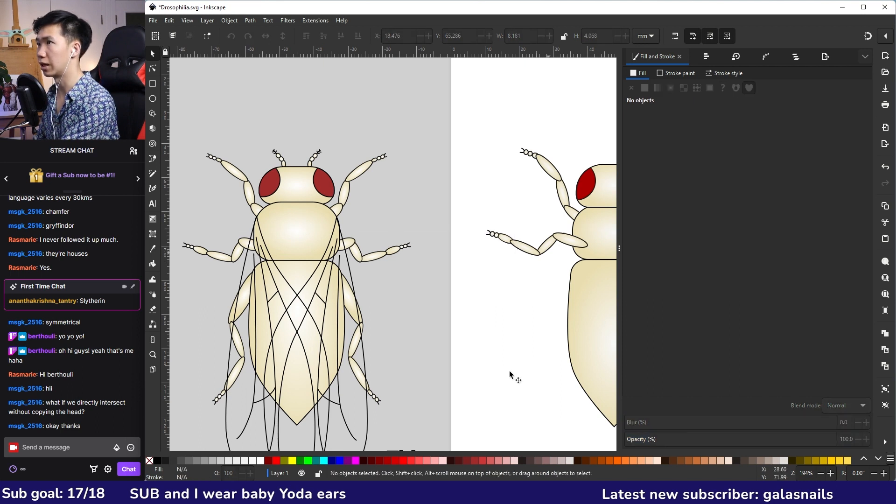
Select the middle leg to reposition it and add the hind leg down the abdomen
{"action": "left_click", "coordinate": [535, 244]}
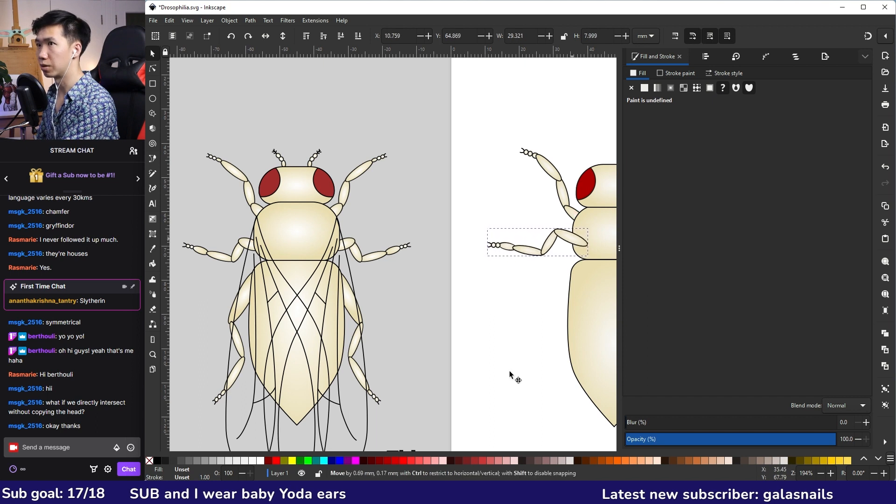
{"action": "left_click", "coordinate": [538, 244]}
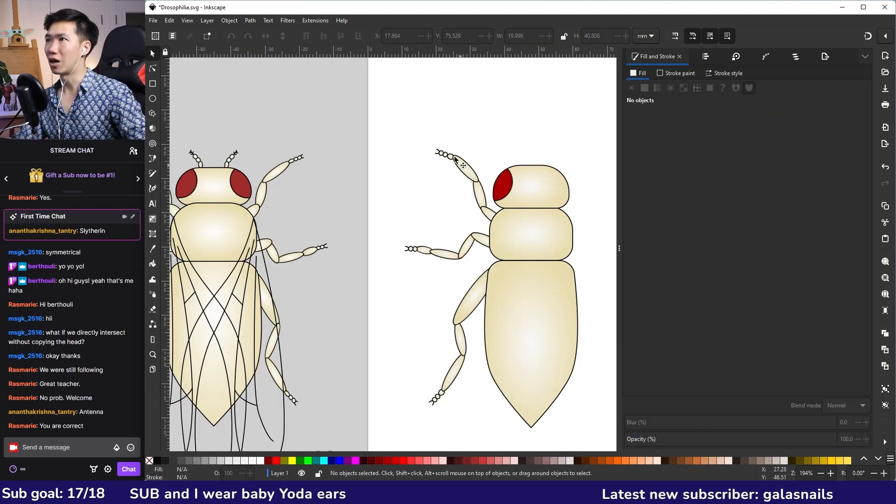
Rotate the antenna group and seat its base on the head's top edge above the eye
{"action": "left_click", "coordinate": [527, 139]}
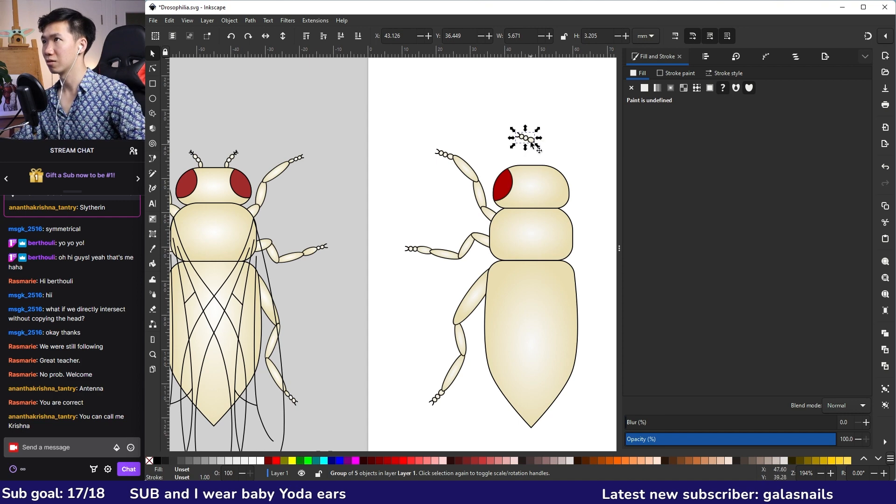
{"action": "left_click", "coordinate": [570, 153]}
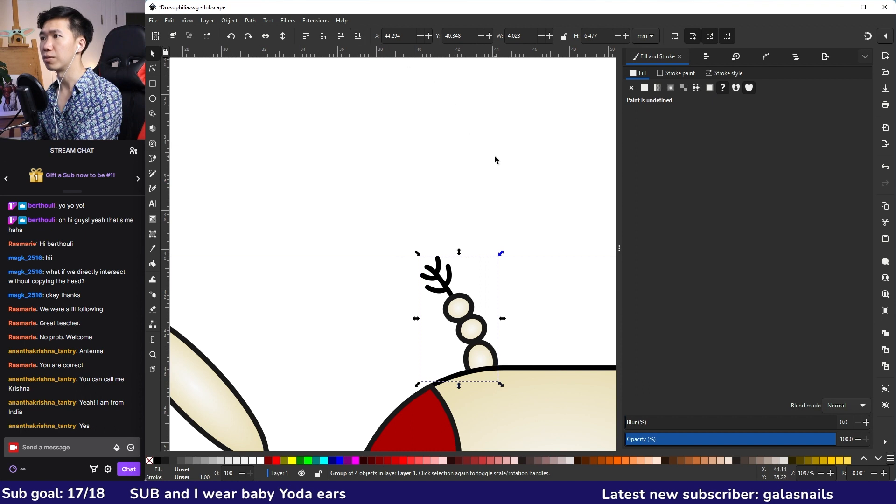
{"action": "left_click_drag", "start_coordinate": [458, 319], "coordinate": [456, 312]}
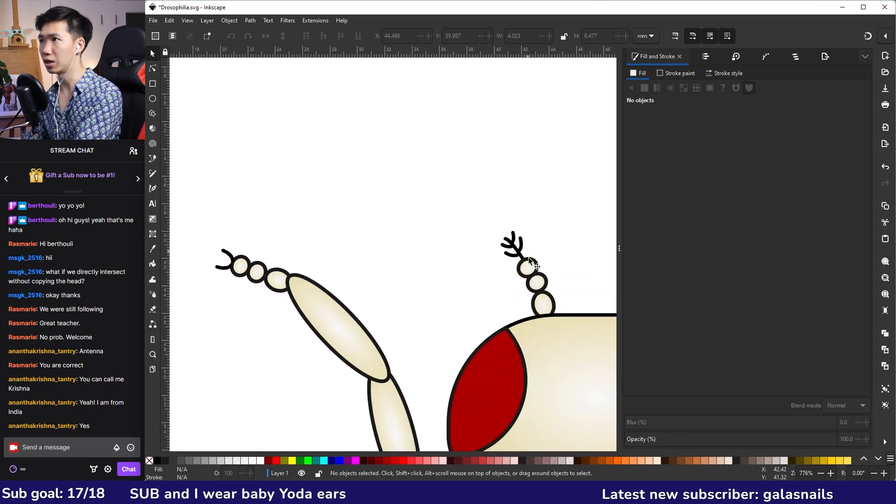
{"action": "left_click", "coordinate": [525, 272]}
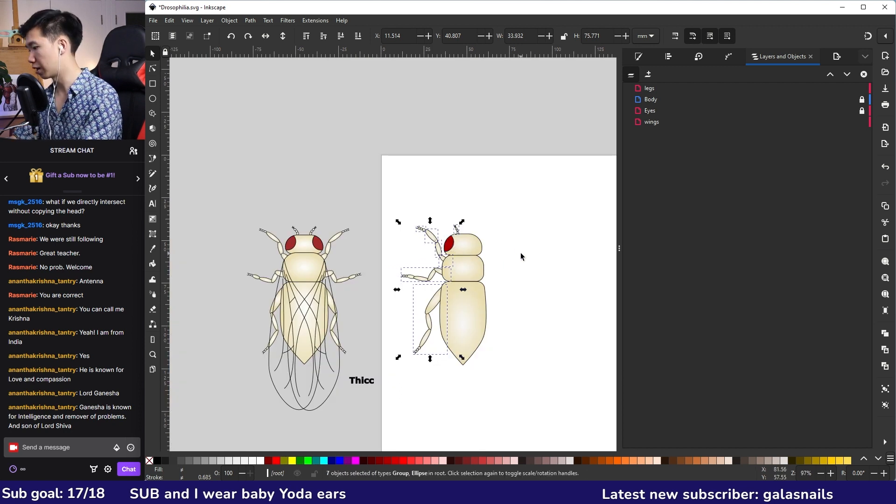
Copy and paste the left-side limbs and antenna as a mirrored set on the right side
{"action": "key", "text": "ctrl+c"}
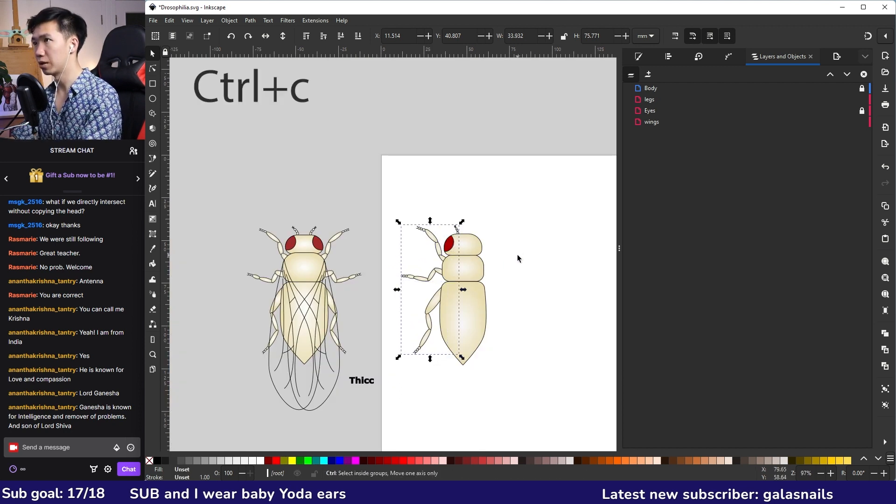
{"action": "key", "text": "ctrl+v"}
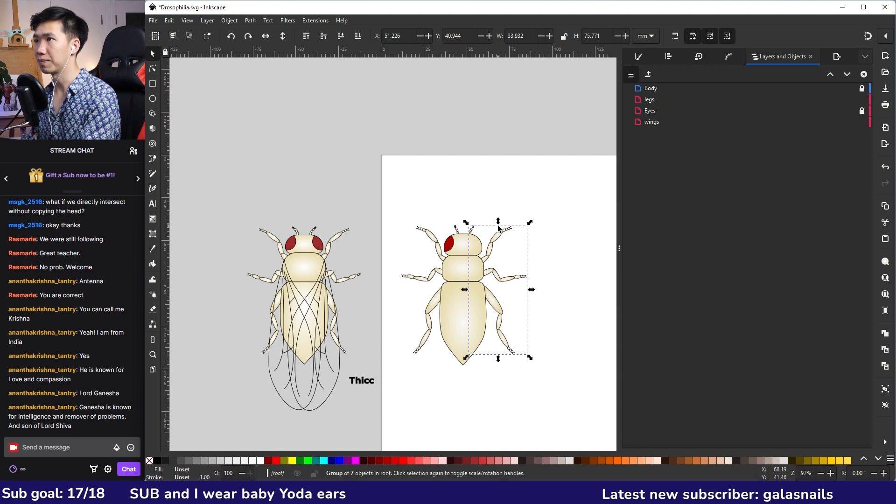
{"action": "left_click", "coordinate": [669, 56]}
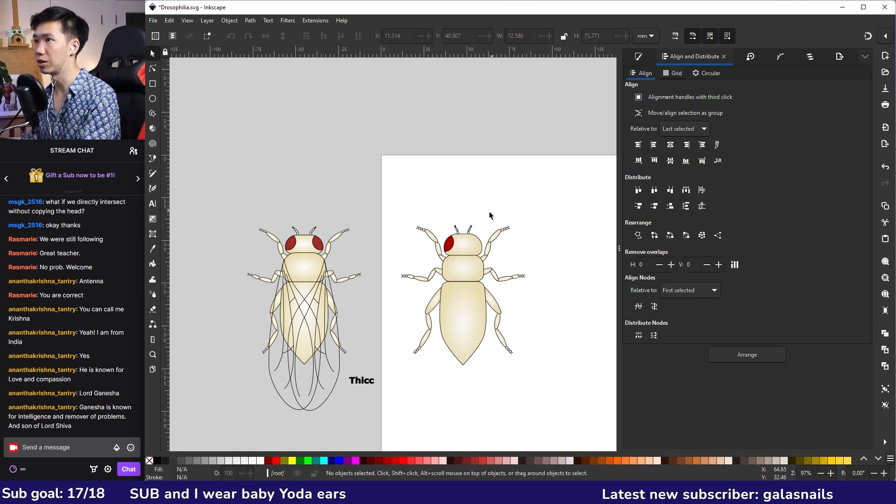
Place a copy of the red eye on the right side of the head so both eyes sit symmetrically
{"action": "left_click", "coordinate": [449, 248]}
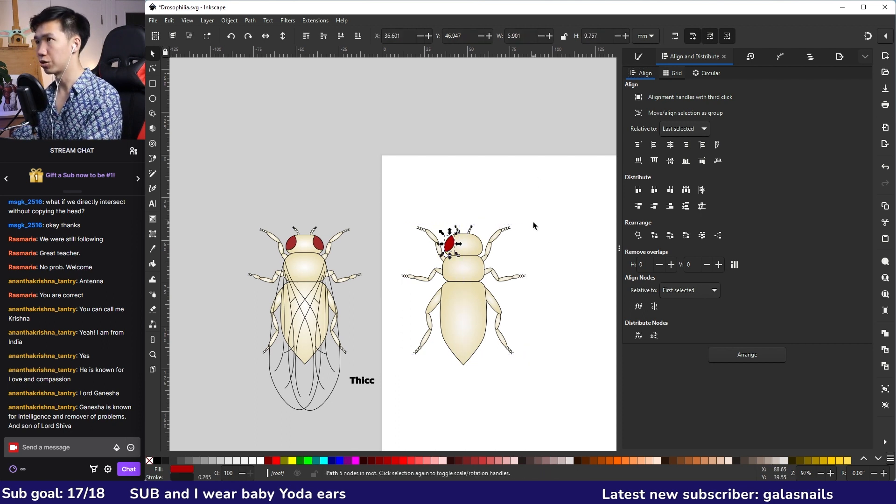
{"action": "left_click_drag", "start_coordinate": [450, 243], "coordinate": [527, 225]}
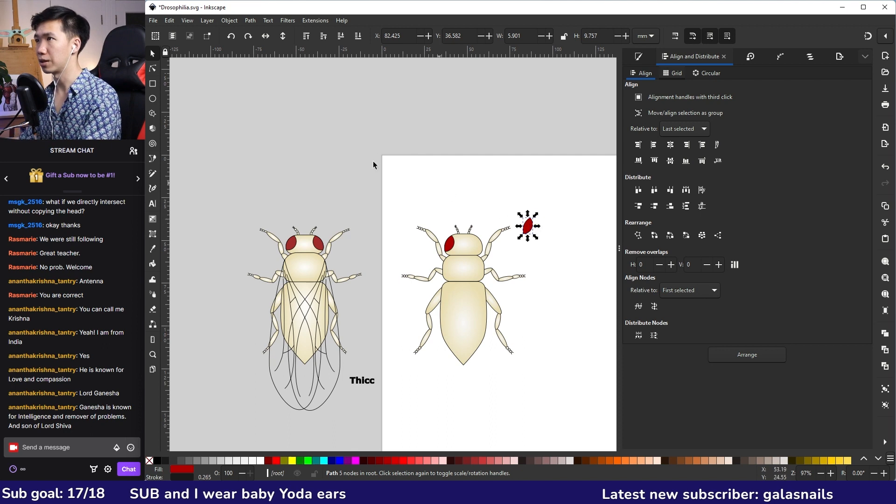
{"action": "mouse_move", "coordinate": [560, 198]}
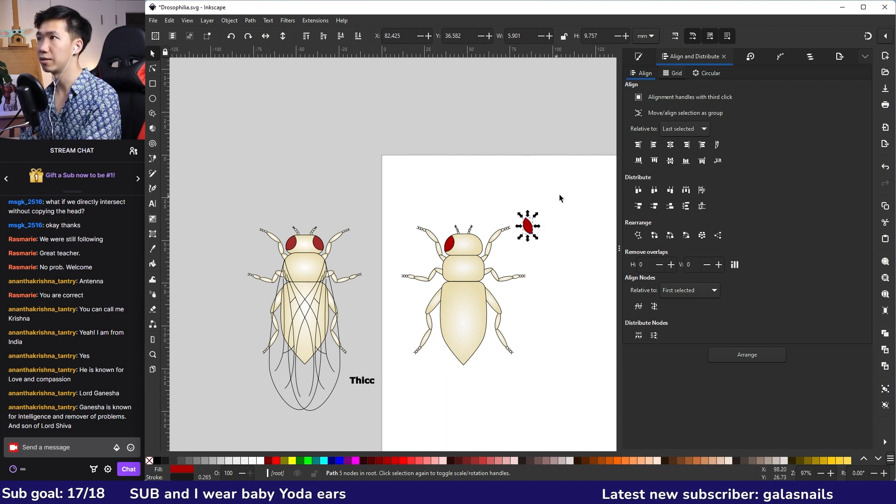
{"action": "left_click_drag", "start_coordinate": [526, 225], "coordinate": [477, 242]}
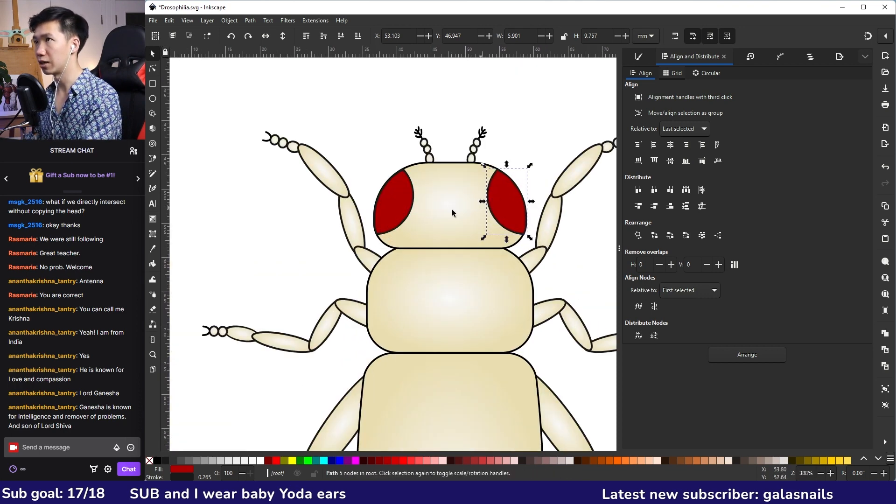
{"action": "left_click", "coordinate": [529, 157]}
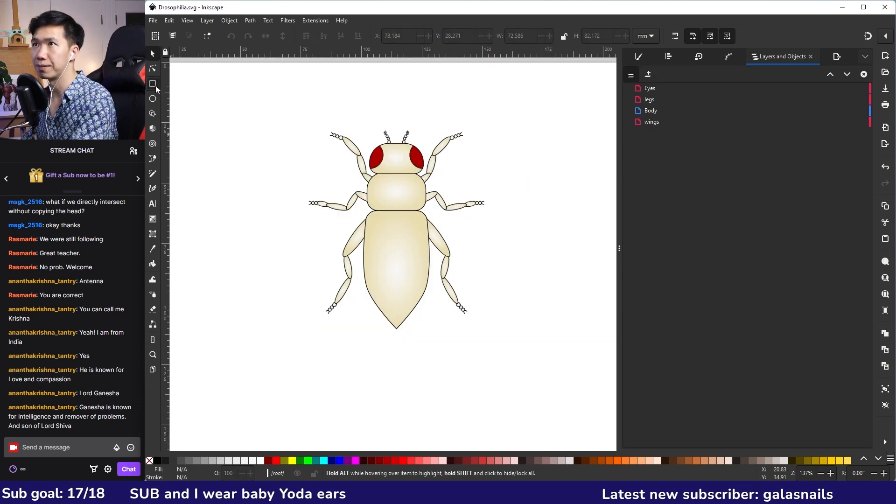
Draw a thin dark line across the upper abdomen, smooth its end nodes and bend it into a gentle curve
{"action": "left_click_drag", "start_coordinate": [361, 236], "coordinate": [442, 243]}
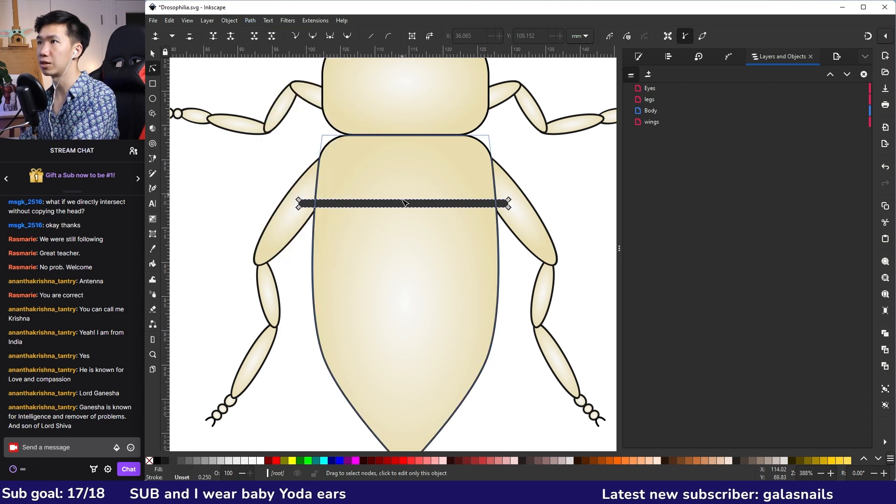
{"action": "left_click", "coordinate": [311, 35]}
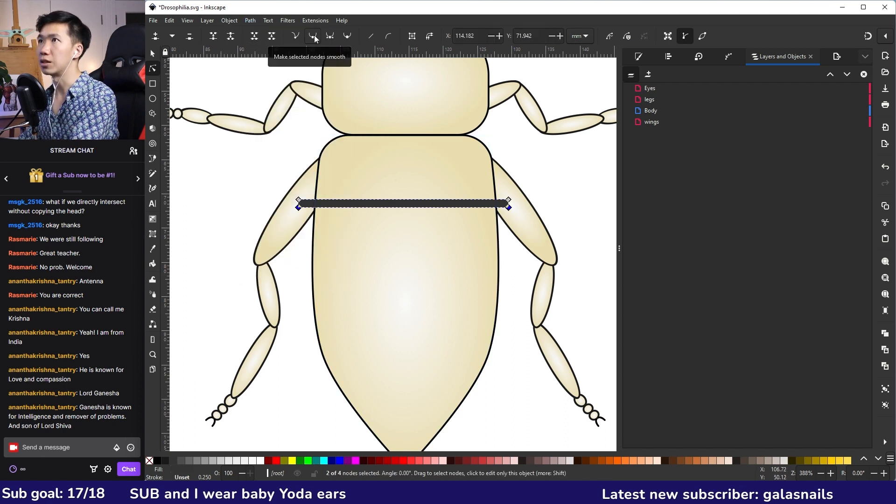
{"action": "left_click", "coordinate": [314, 36]}
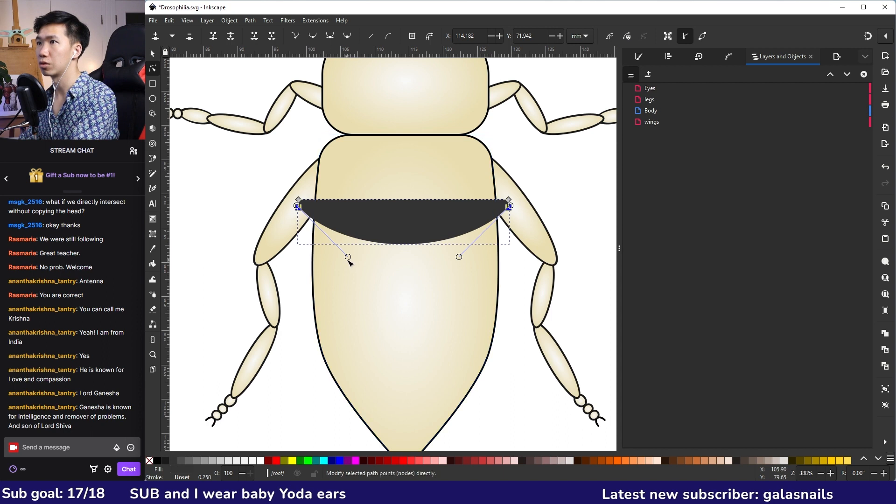
{"action": "left_click_drag", "start_coordinate": [347, 258], "coordinate": [359, 227]}
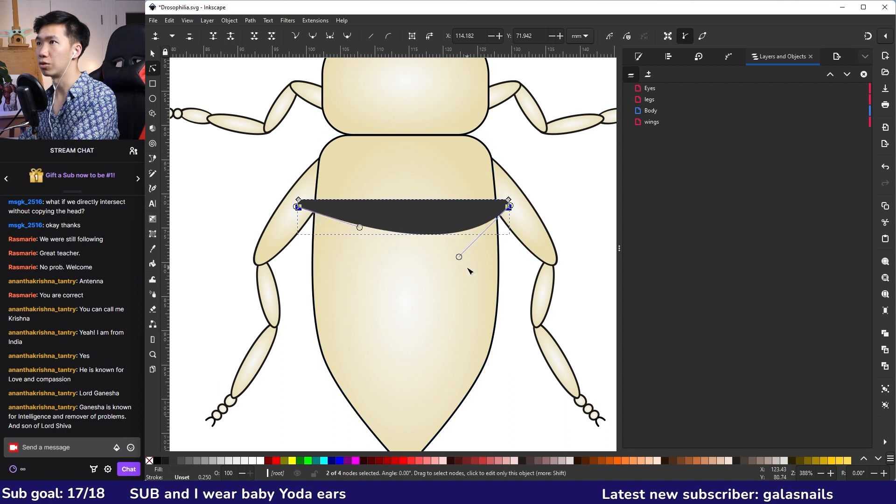
{"action": "left_click_drag", "start_coordinate": [458, 257], "coordinate": [447, 227]}
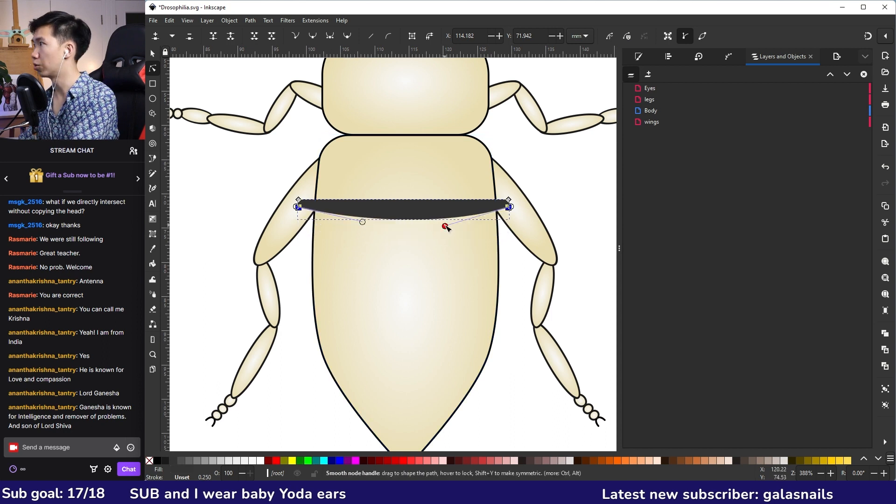
{"action": "left_click_drag", "start_coordinate": [446, 227], "coordinate": [371, 211]}
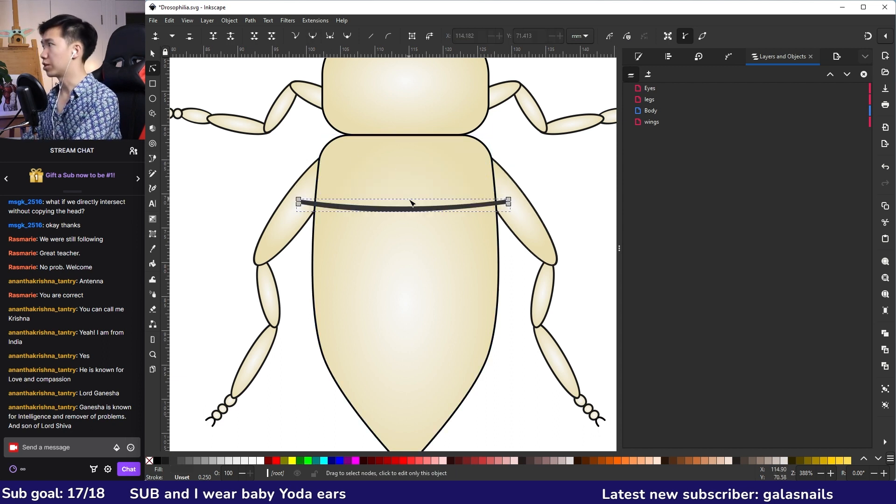
{"action": "mouse_move", "coordinate": [361, 224]}
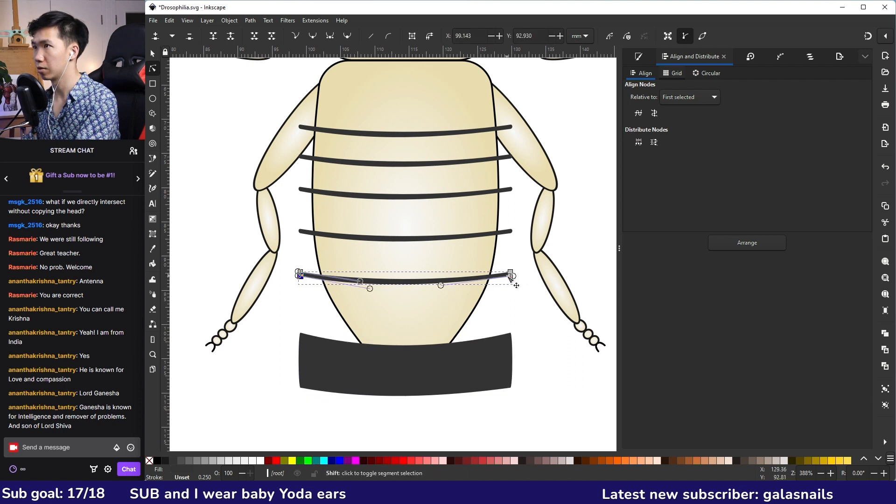
Duplicate the curved stripe down the abdomen into four stripes with two thick dark bands below
{"action": "left_click", "coordinate": [510, 274]}
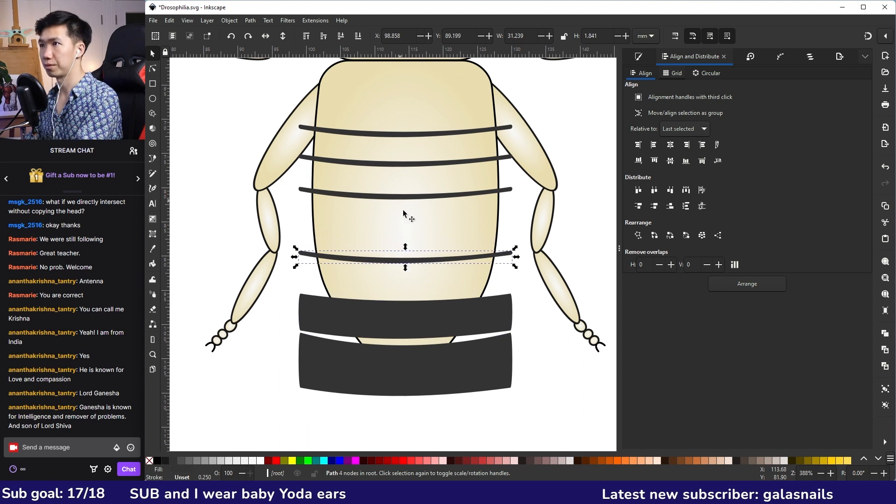
{"action": "left_click", "coordinate": [169, 96]}
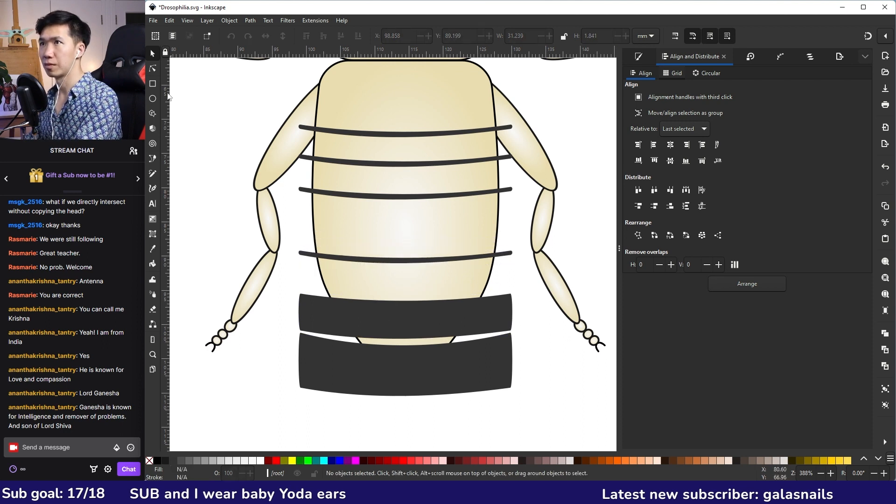
{"action": "mouse_move", "coordinate": [380, 266]}
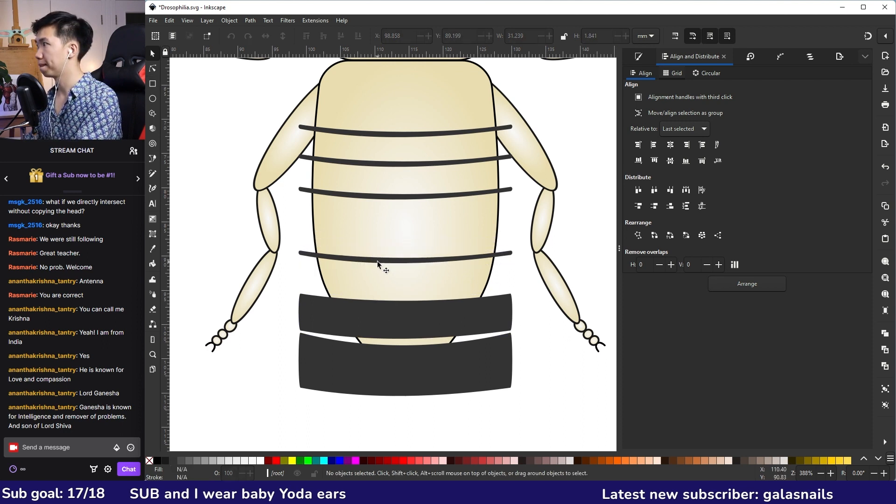
{"action": "left_click", "coordinate": [154, 68]}
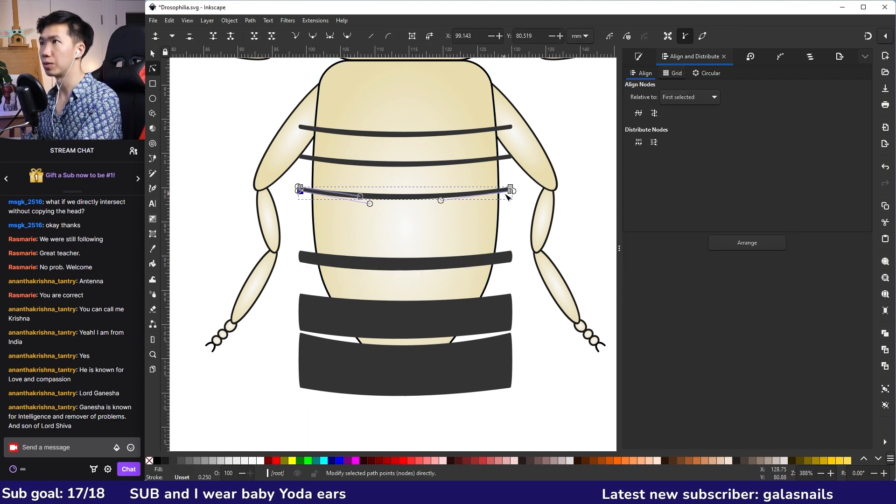
{"action": "left_click", "coordinate": [509, 189]}
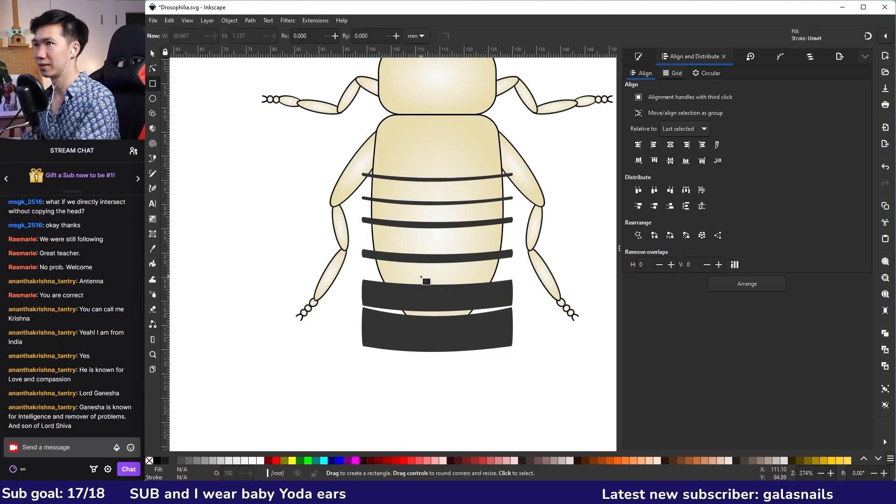
Union a small rectangle into the thick band and into a lower stripe to form notches
{"action": "left_click_drag", "start_coordinate": [427, 280], "coordinate": [463, 296]}
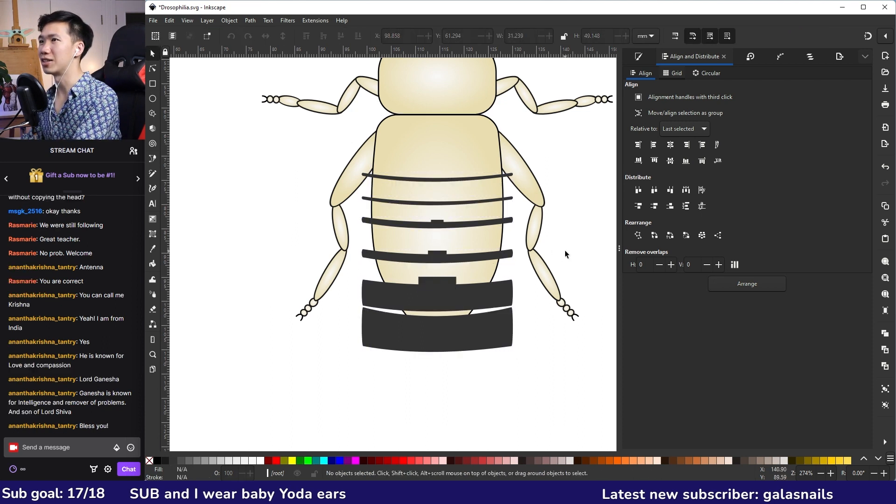
{"action": "left_click", "coordinate": [250, 20]}
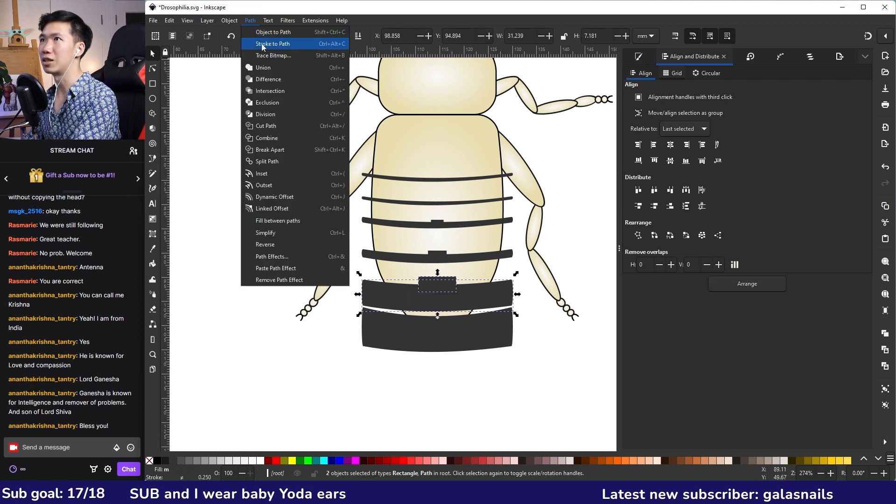
{"action": "left_click", "coordinate": [272, 43]}
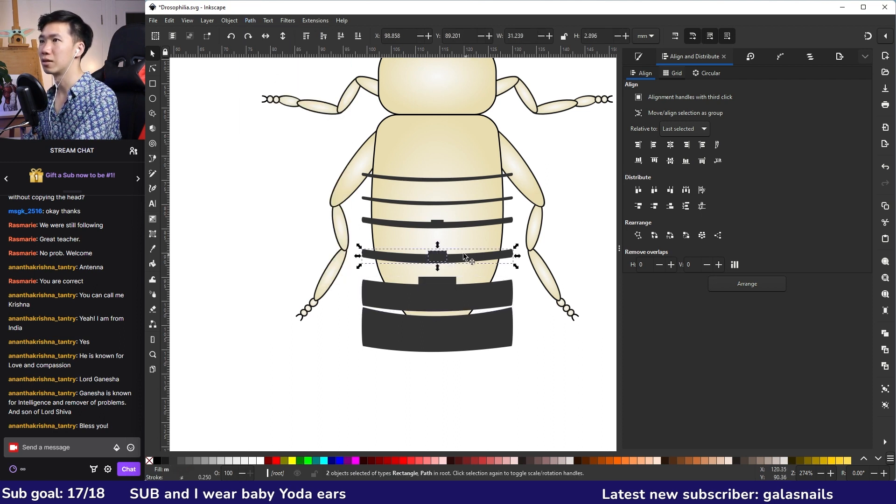
{"action": "left_click", "coordinate": [250, 20]}
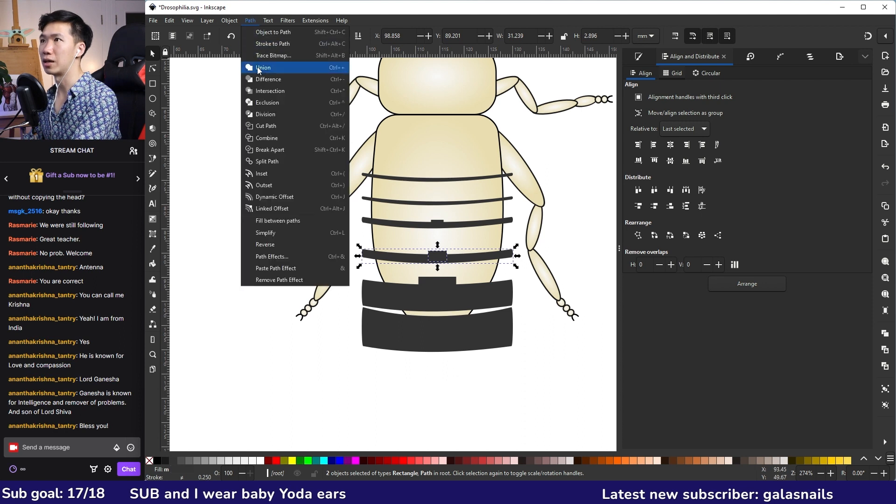
{"action": "left_click", "coordinate": [262, 68]}
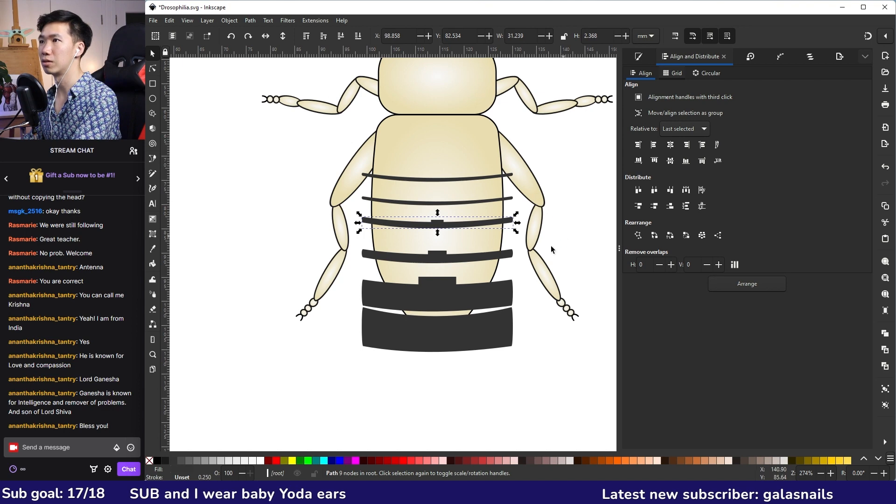
Reshape the band's notch nodes into a smooth rounded bump at its top centre
{"action": "left_click", "coordinate": [152, 68]}
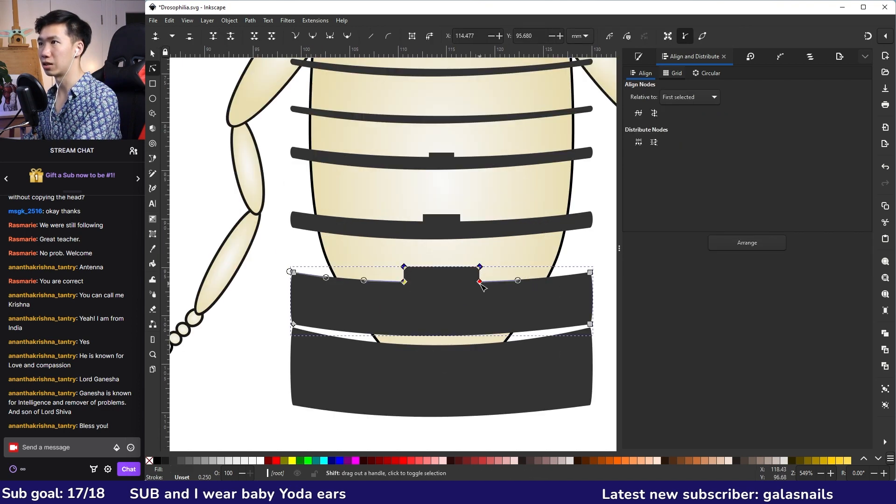
{"action": "left_click_drag", "start_coordinate": [404, 279], "coordinate": [394, 283]}
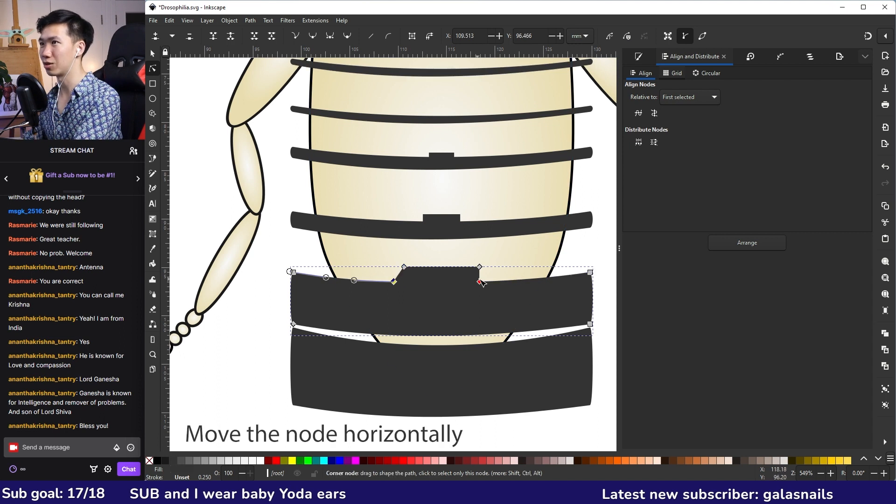
{"action": "left_click_drag", "start_coordinate": [480, 282], "coordinate": [488, 281]}
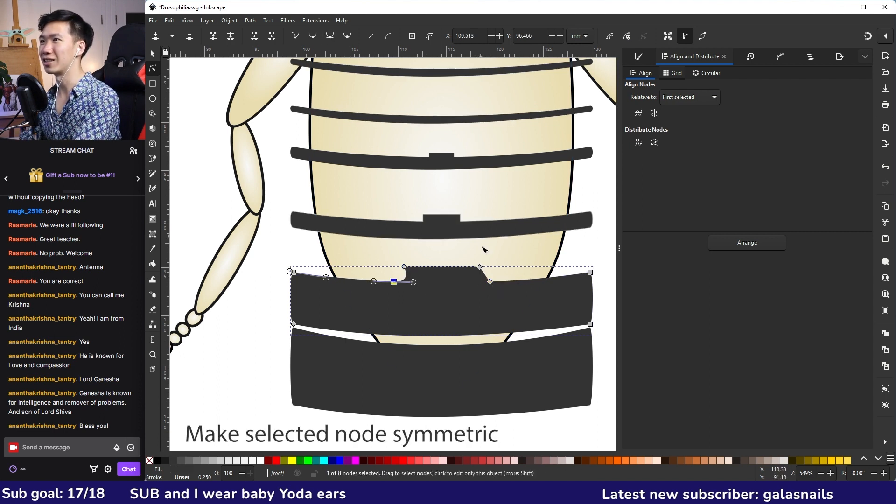
{"action": "left_click_drag", "start_coordinate": [421, 267], "coordinate": [420, 260]}
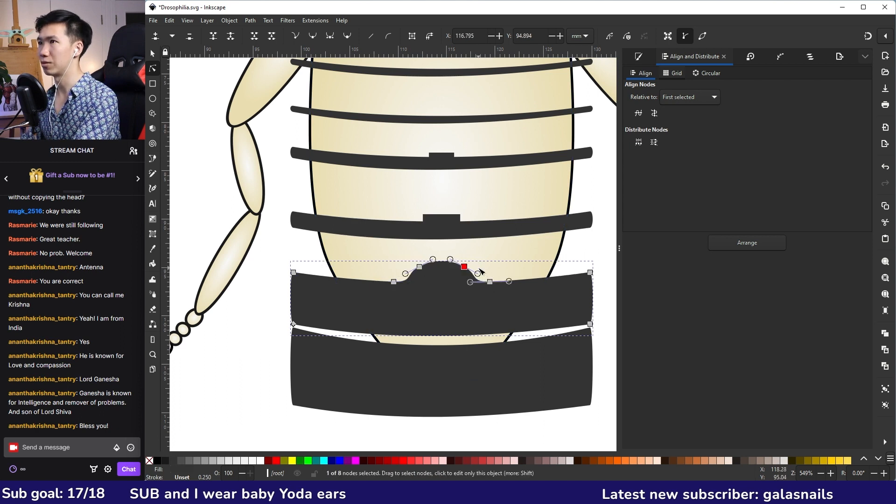
{"action": "left_click_drag", "start_coordinate": [464, 266], "coordinate": [460, 222]}
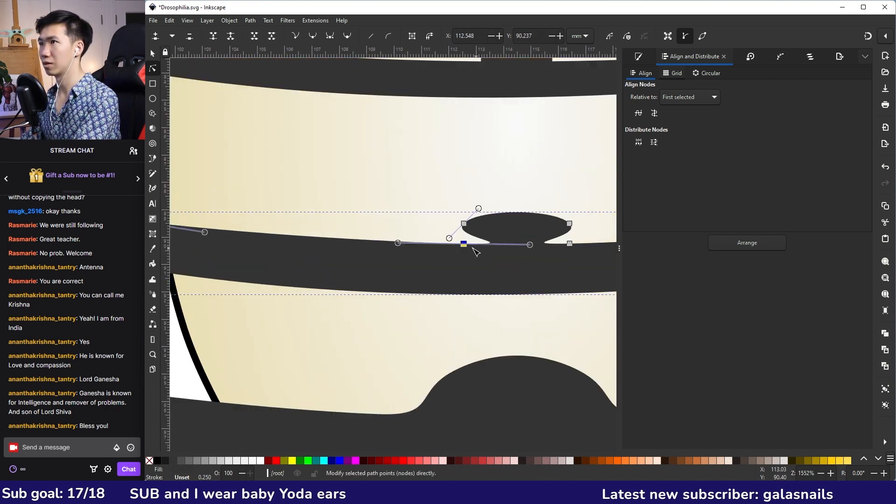
{"action": "left_click_drag", "start_coordinate": [463, 245], "coordinate": [376, 244]}
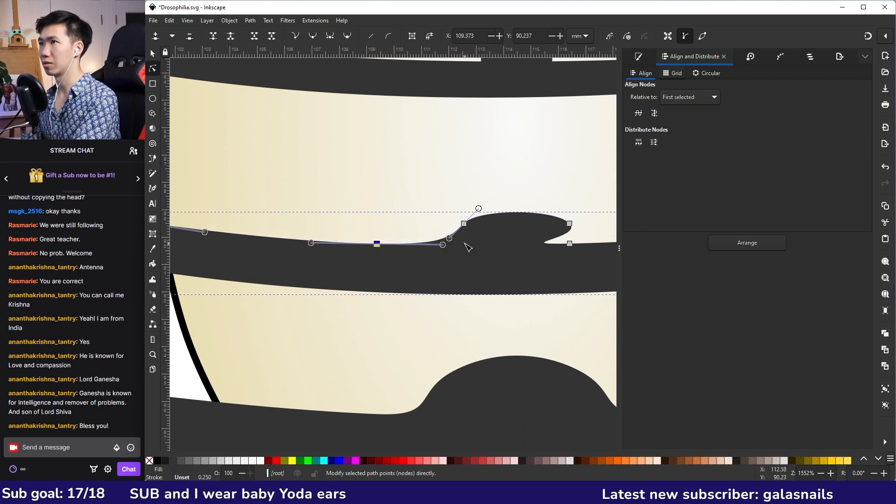
{"action": "mouse_move", "coordinate": [564, 250]}
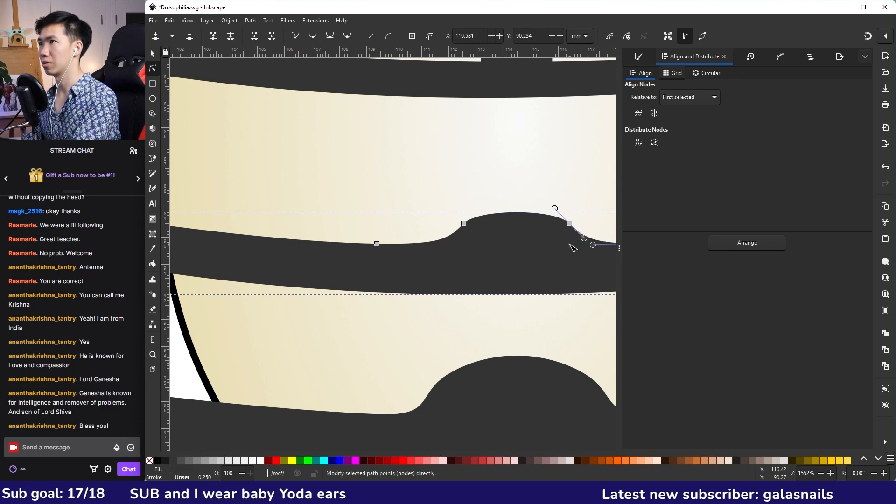
{"action": "scroll", "scroll_direction": "down", "scroll_amount": 3}
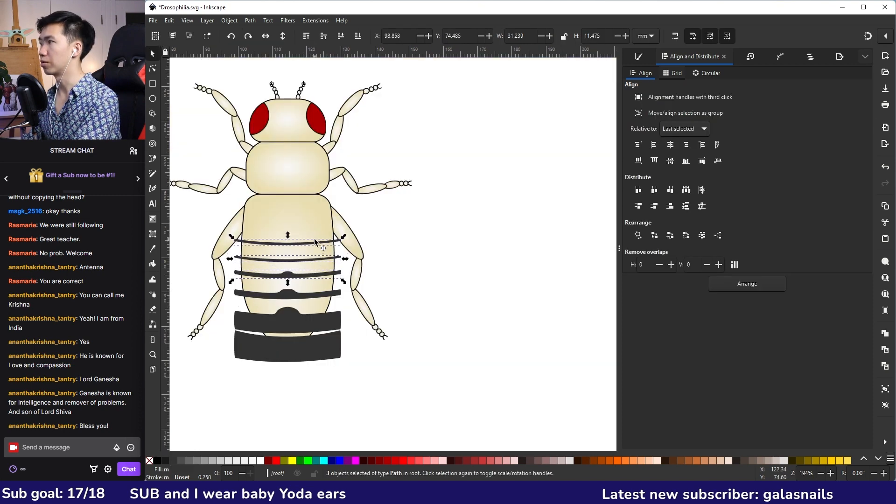
Group the stripes, clip them to the abdomen outline and lower the group's opacity to about 75%
{"action": "key", "text": "Ctrl+d"}
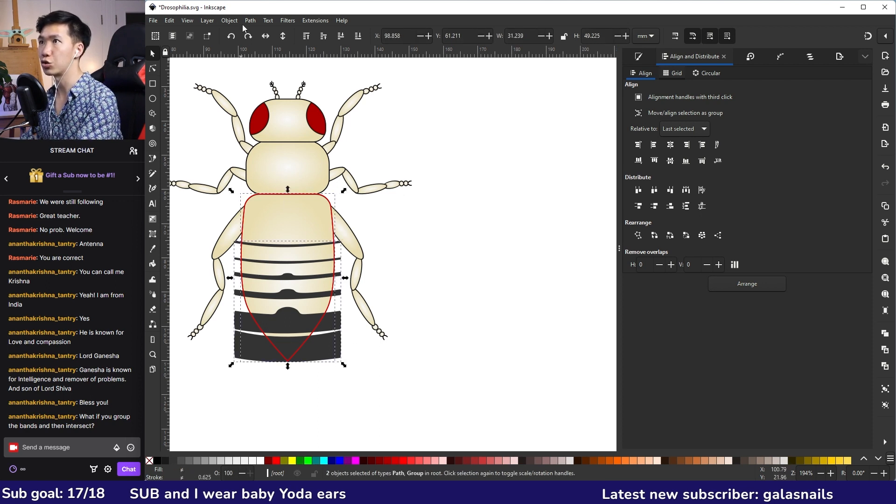
{"action": "left_click", "coordinate": [230, 21]}
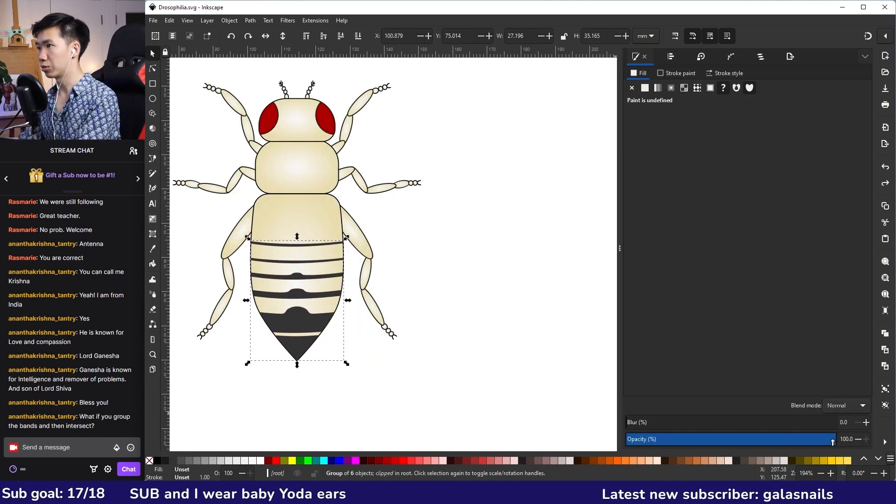
{"action": "left_click_drag", "start_coordinate": [832, 439], "coordinate": [791, 438]}
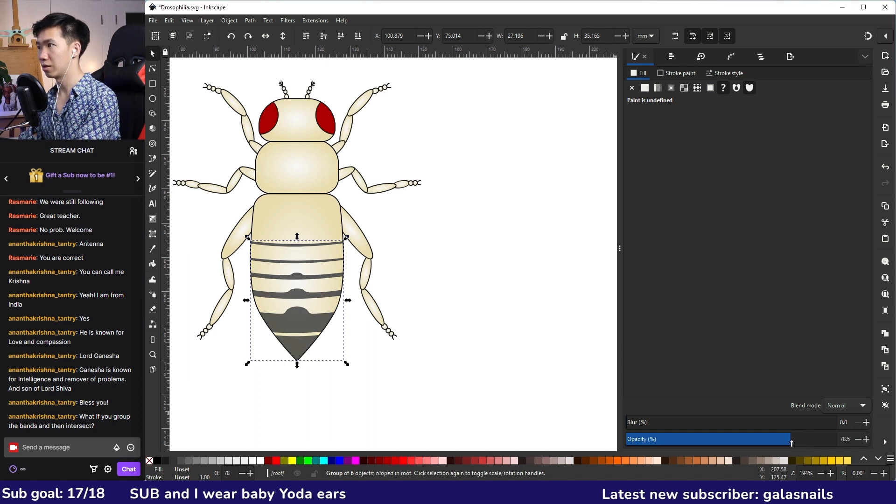
{"action": "left_click_drag", "start_coordinate": [791, 439], "coordinate": [785, 439]}
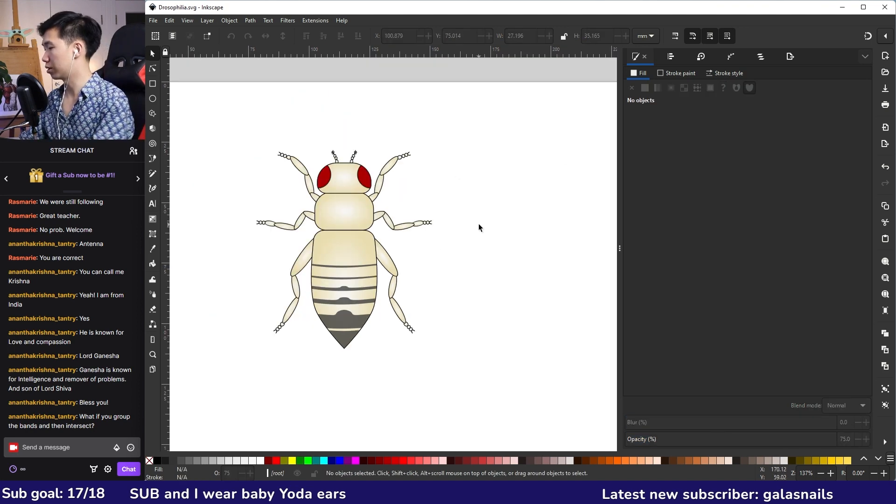
Add a wings layer above the body layers with Eyes and legs locked, and save the drawing
{"action": "left_click", "coordinate": [152, 159]}
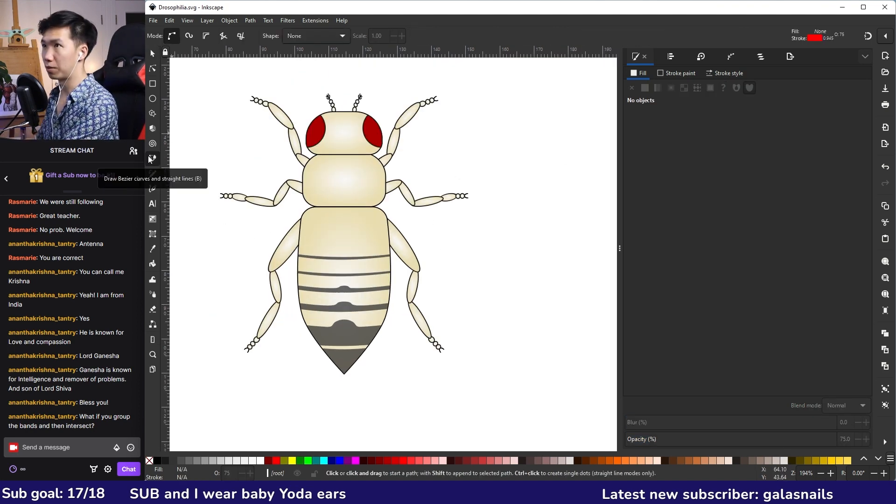
{"action": "mouse_move", "coordinate": [608, 18]}
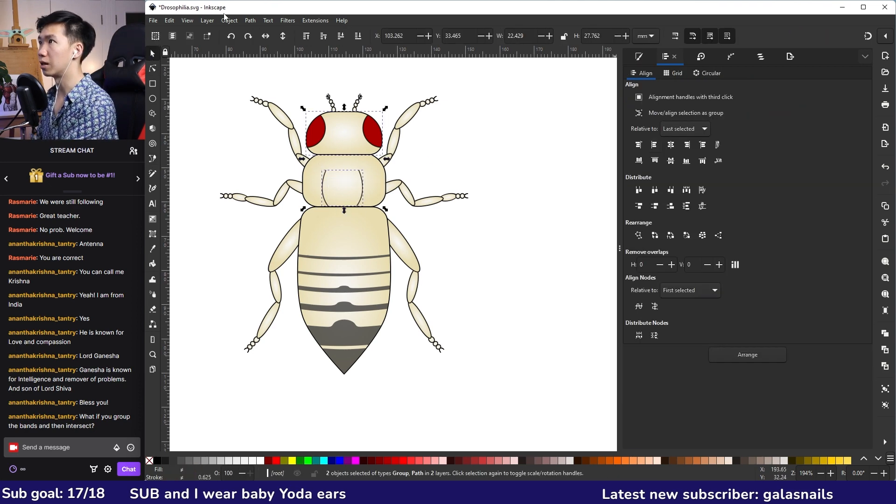
{"action": "key", "text": "ctrl+s"}
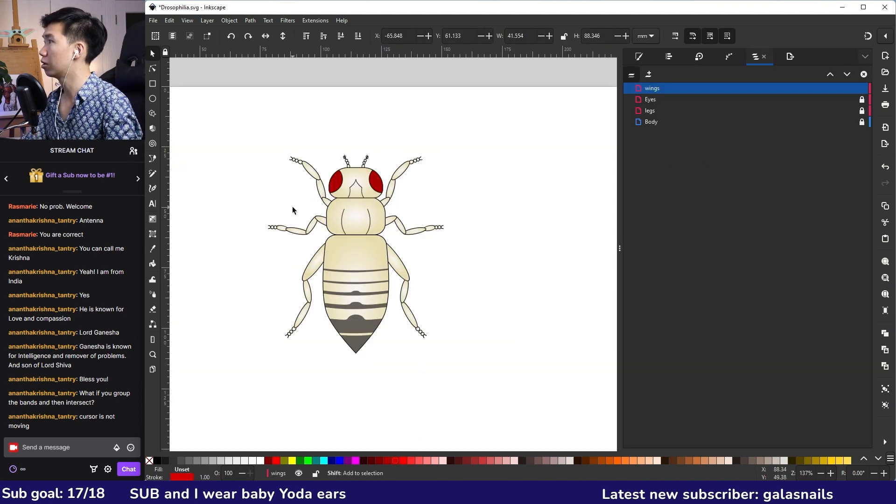
Draw a curved wing outline with vein curves over the abdomen and give the lines a black stroke
{"action": "left_click", "coordinate": [154, 158]}
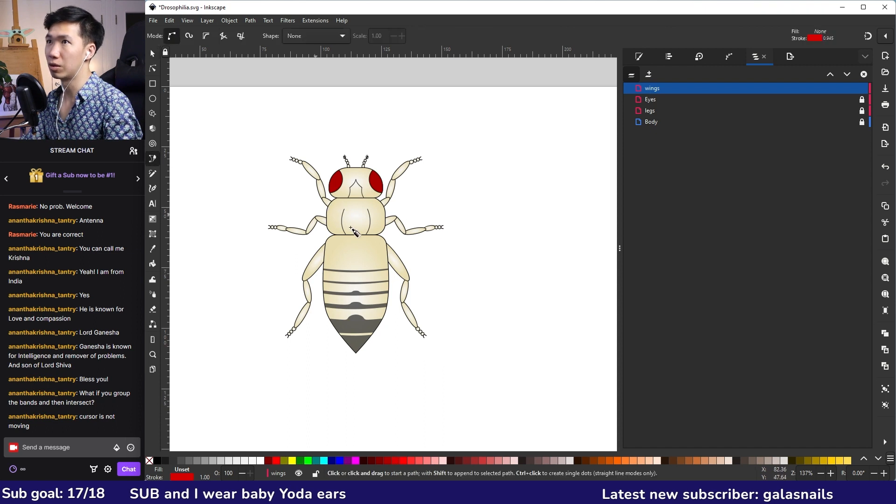
{"action": "left_click_drag", "start_coordinate": [352, 229], "coordinate": [303, 388]}
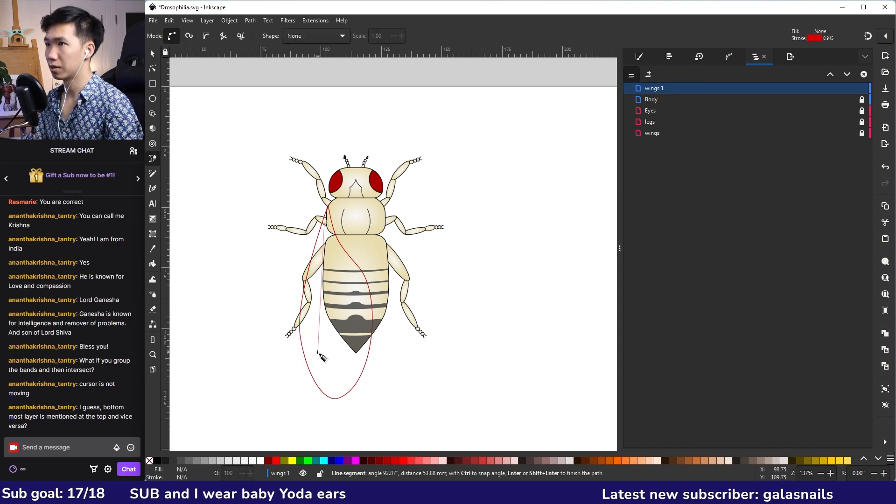
{"action": "left_click_drag", "start_coordinate": [322, 359], "coordinate": [305, 379]}
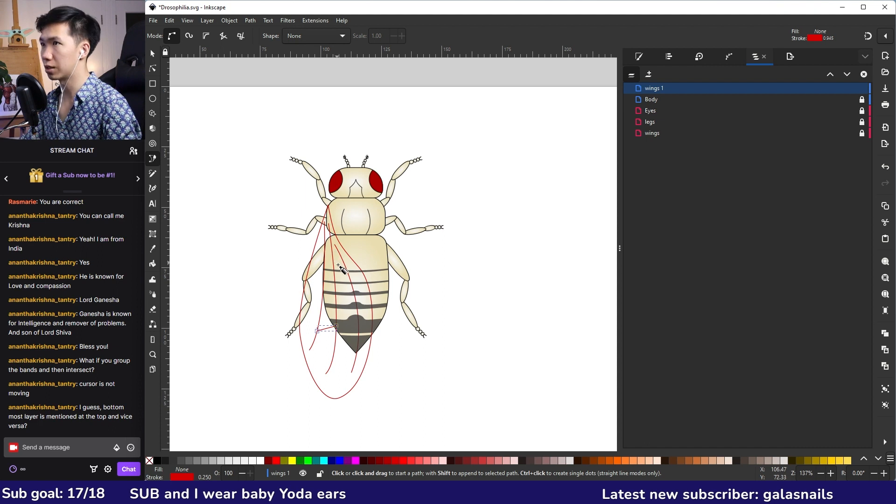
{"action": "mouse_move", "coordinate": [337, 271]}
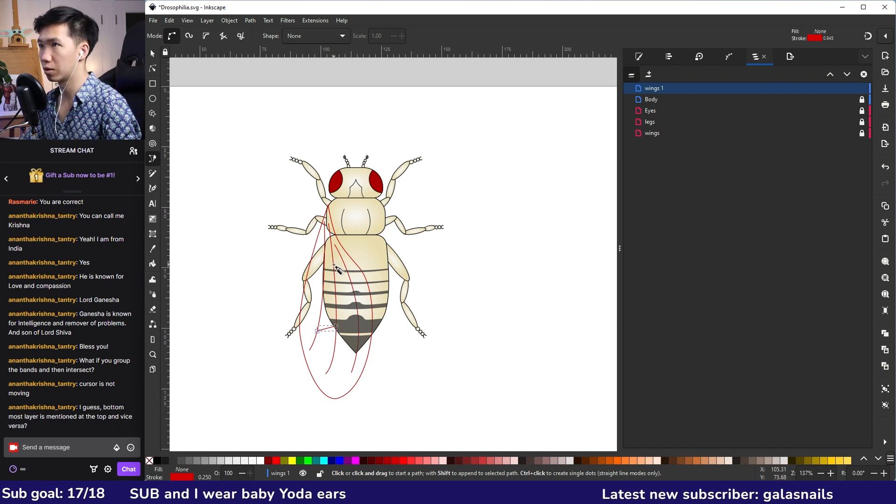
{"action": "left_click", "coordinate": [335, 267]}
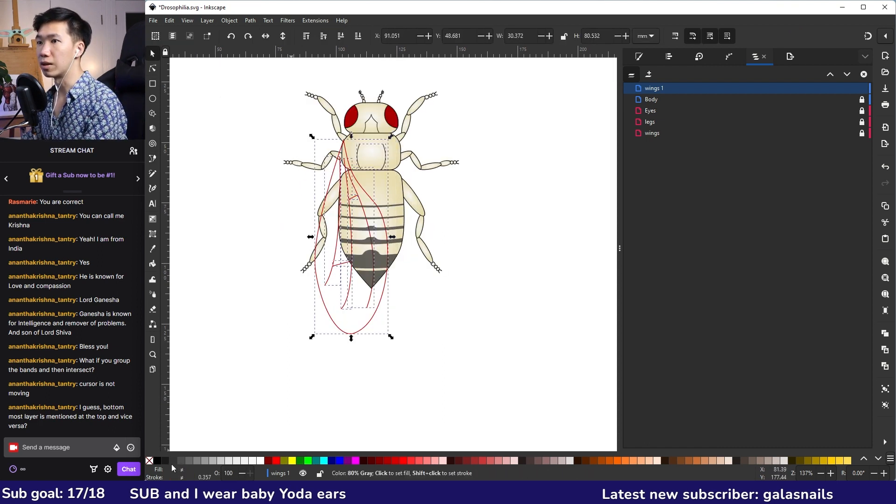
{"action": "left_click", "coordinate": [418, 382]}
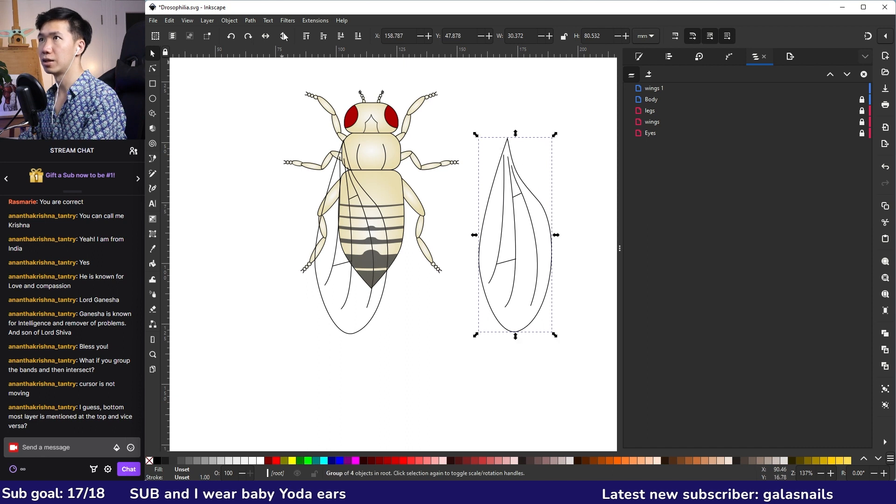
{"action": "left_click", "coordinate": [283, 36]}
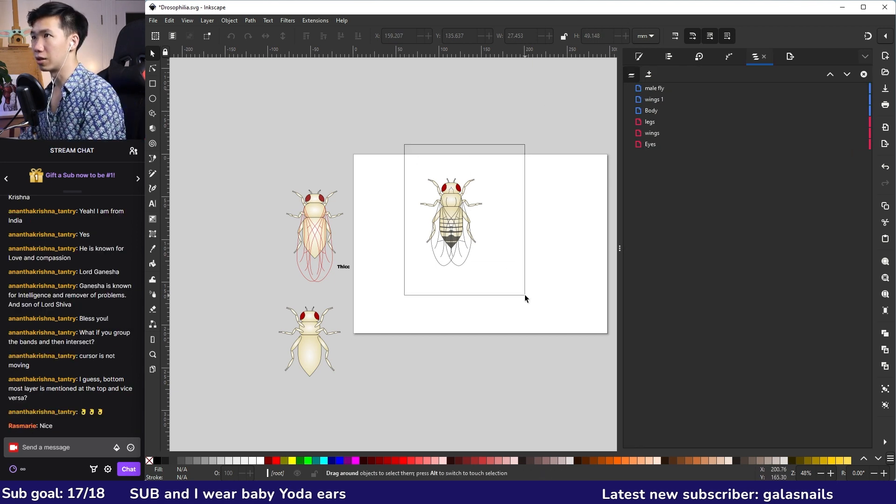
Reshape the copied fly's abdomen tip into a shorter rounded end and set the stripe pieces beside it
{"action": "left_click", "coordinate": [451, 226]}
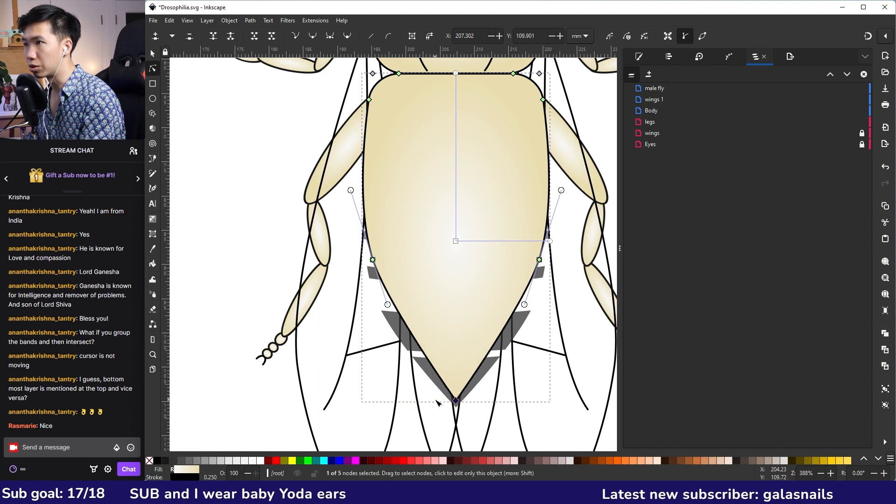
{"action": "left_click_drag", "start_coordinate": [456, 400], "coordinate": [456, 378]}
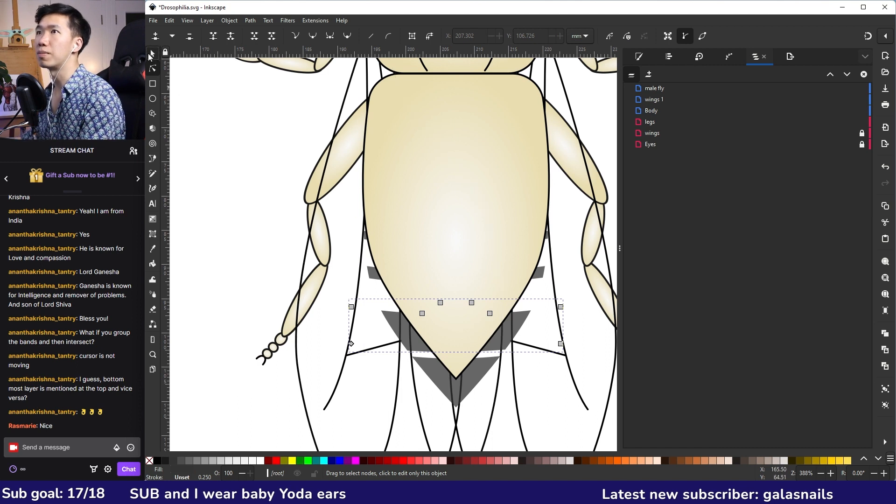
{"action": "left_click", "coordinate": [152, 54]}
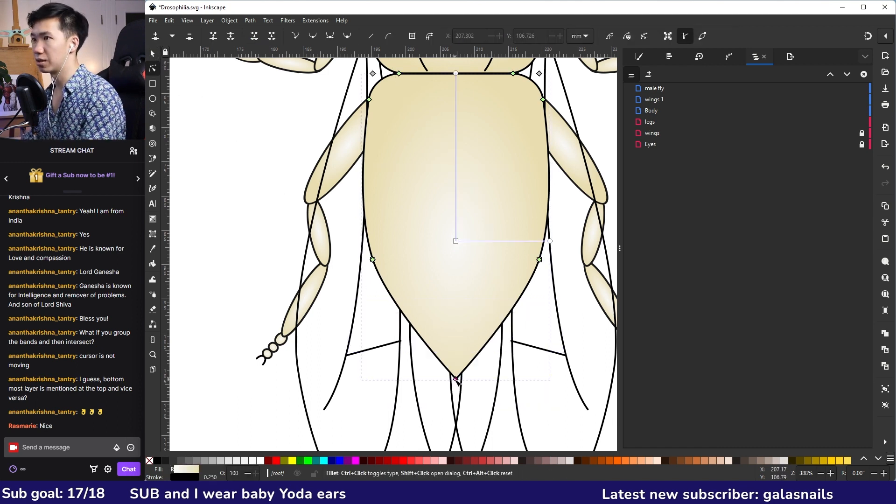
{"action": "left_click_drag", "start_coordinate": [456, 380], "coordinate": [456, 359]}
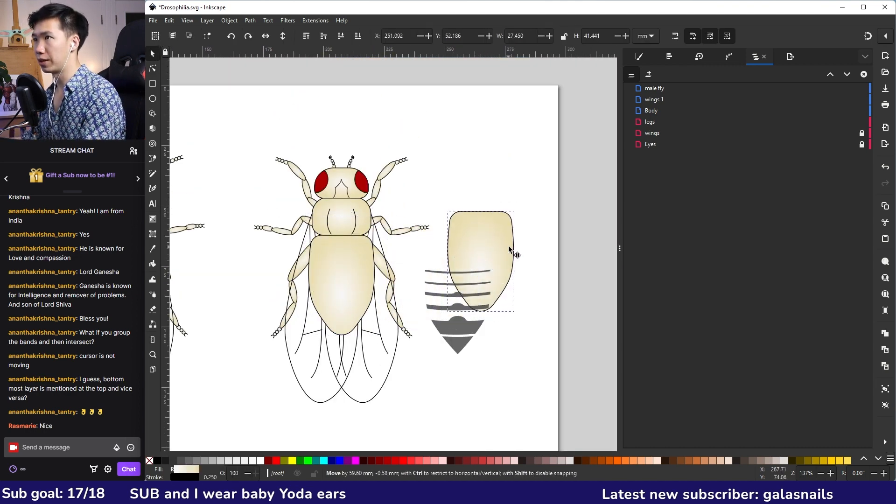
Release the clip on the stripe group and select the two remaining stripes with the dark band
{"action": "left_click", "coordinate": [230, 20]}
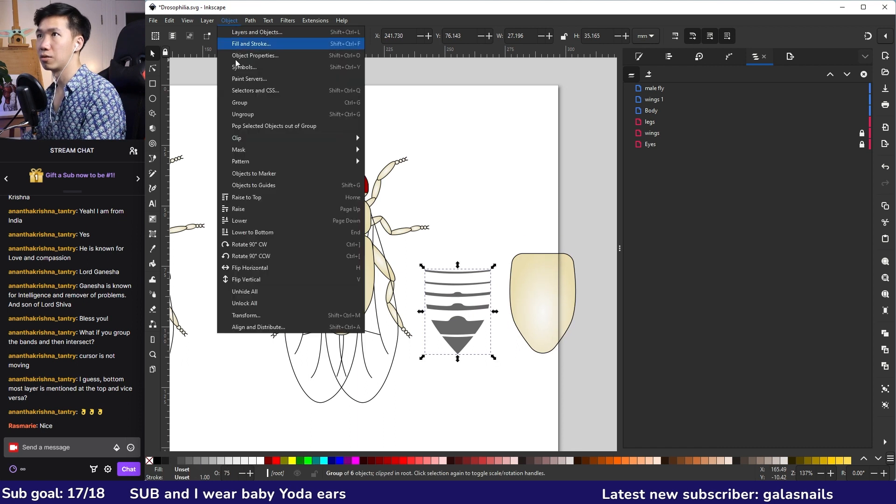
{"action": "mouse_move", "coordinate": [238, 138]}
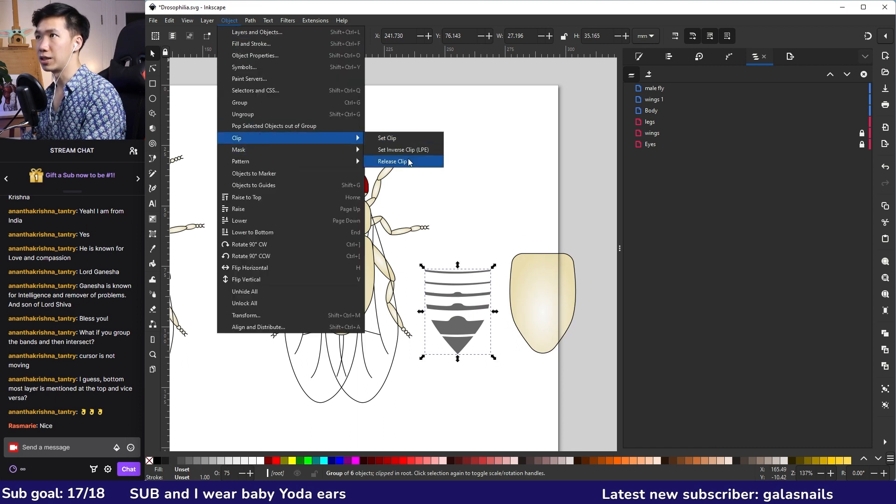
{"action": "left_click", "coordinate": [392, 162]}
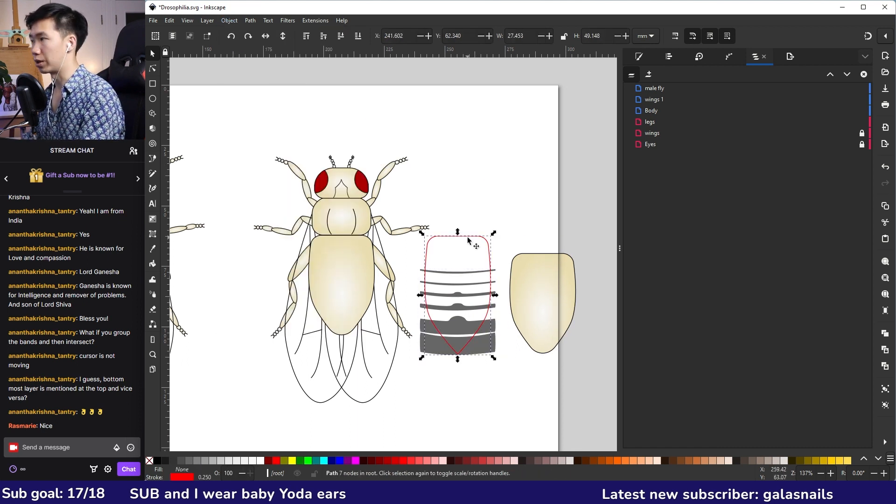
{"action": "left_click", "coordinate": [656, 319]}
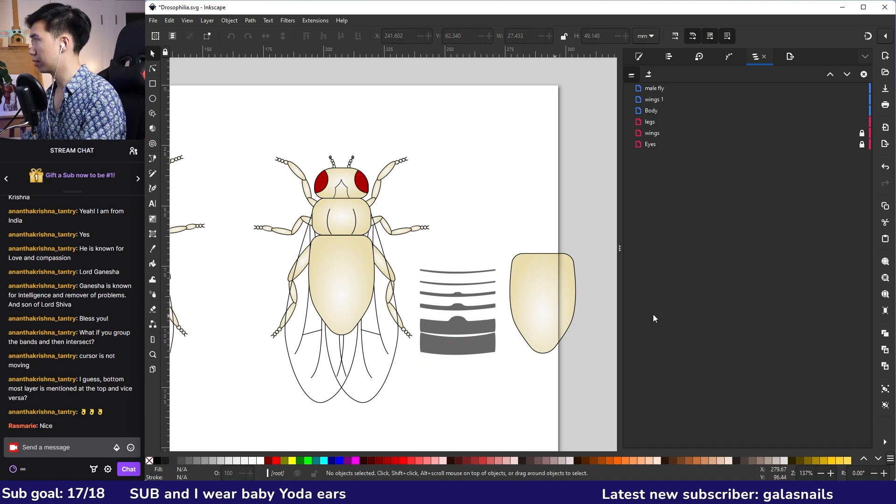
{"action": "right_click", "coordinate": [458, 312]}
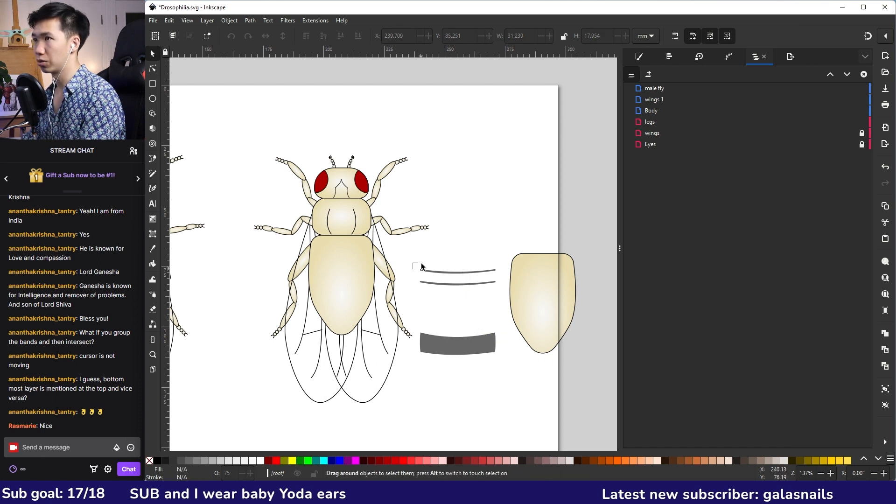
{"action": "left_click_drag", "start_coordinate": [415, 266], "coordinate": [495, 288]}
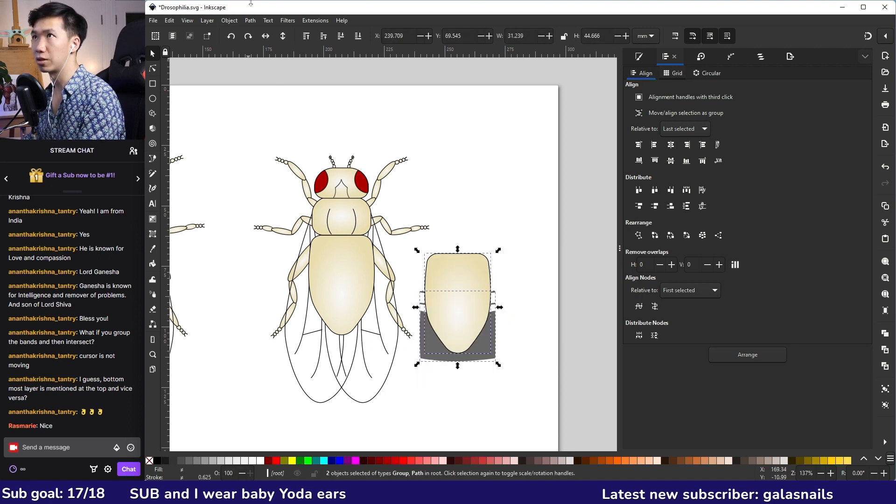
Clip the bands to the abdomen shape and position them on the male fly's rounded abdomen
{"action": "left_click", "coordinate": [229, 20]}
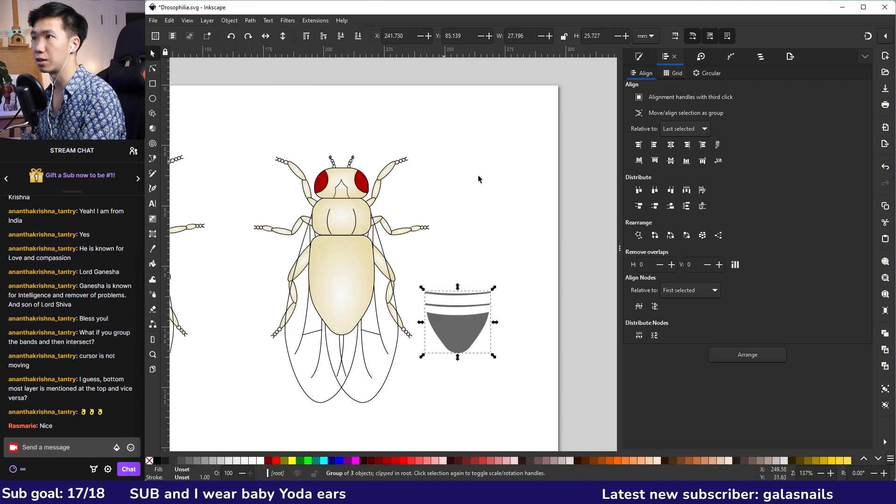
{"action": "left_click_drag", "start_coordinate": [458, 322], "coordinate": [366, 302]}
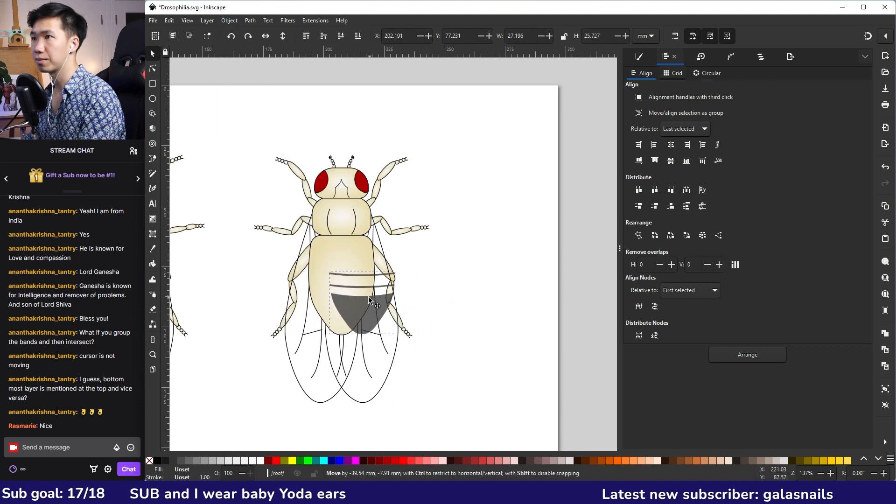
{"action": "left_click_drag", "start_coordinate": [369, 300], "coordinate": [355, 300]}
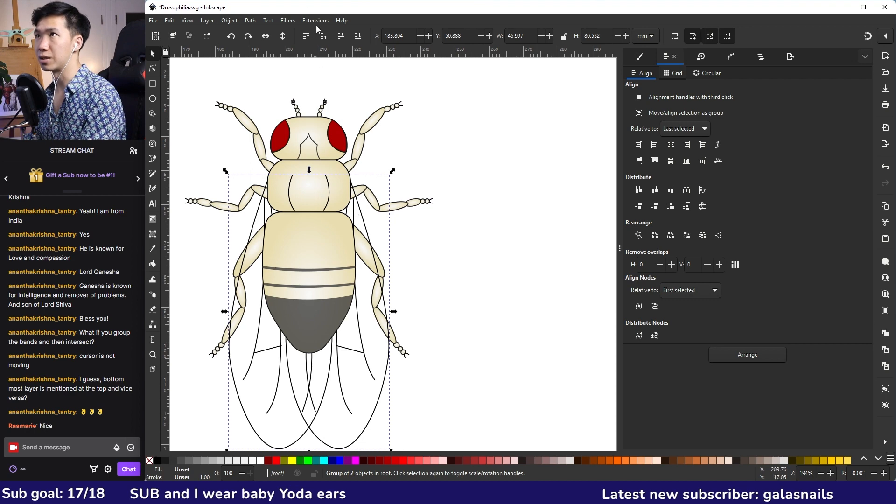
Draw short freehand bristle arcs as a sex comb on the first tarsal segment of the male foreleg
{"action": "left_click", "coordinate": [467, 191]}
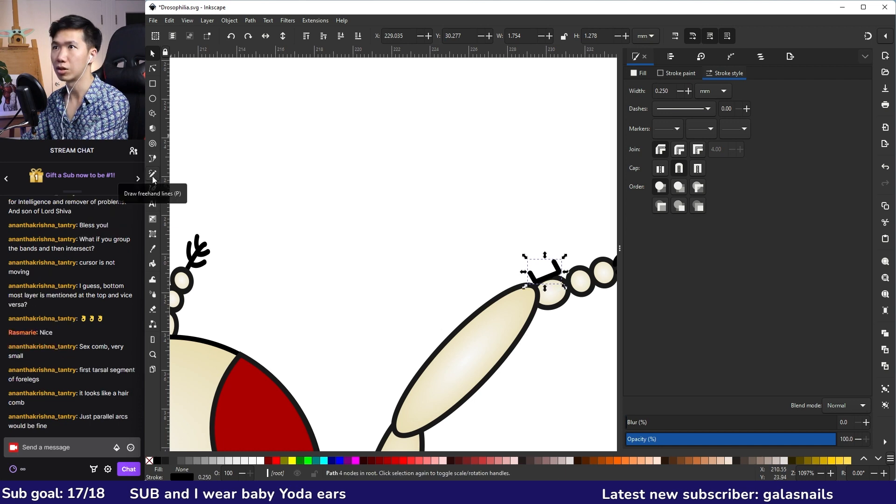
{"action": "left_click", "coordinate": [153, 70]}
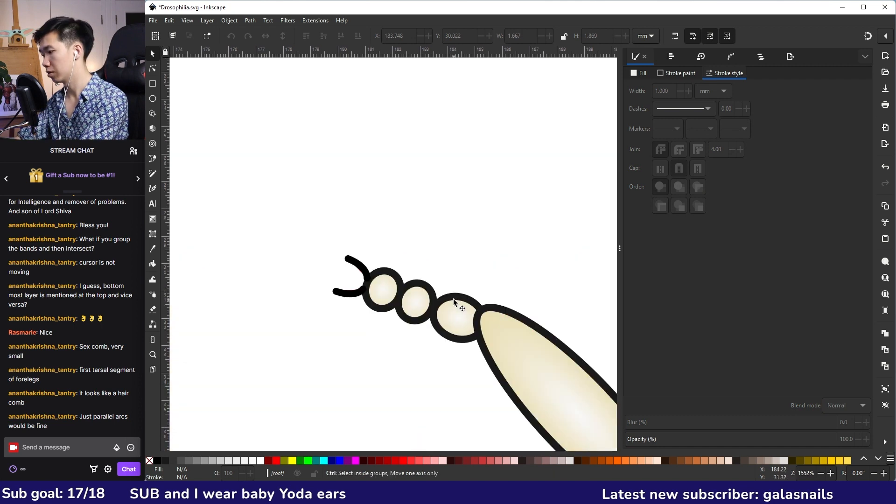
{"action": "left_click", "coordinate": [455, 305]}
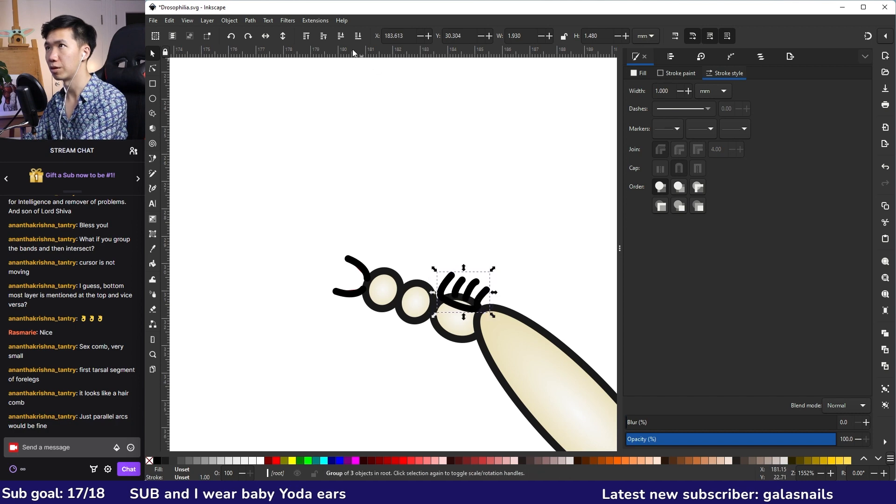
{"action": "left_click", "coordinate": [457, 249]}
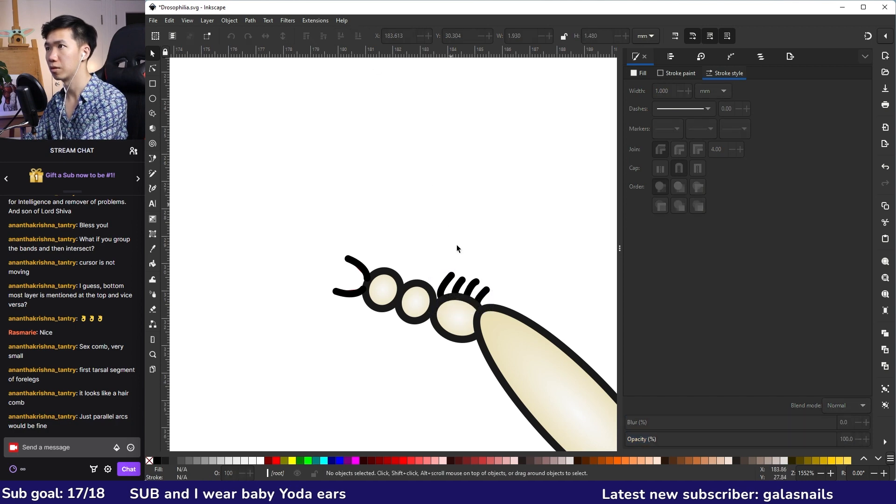